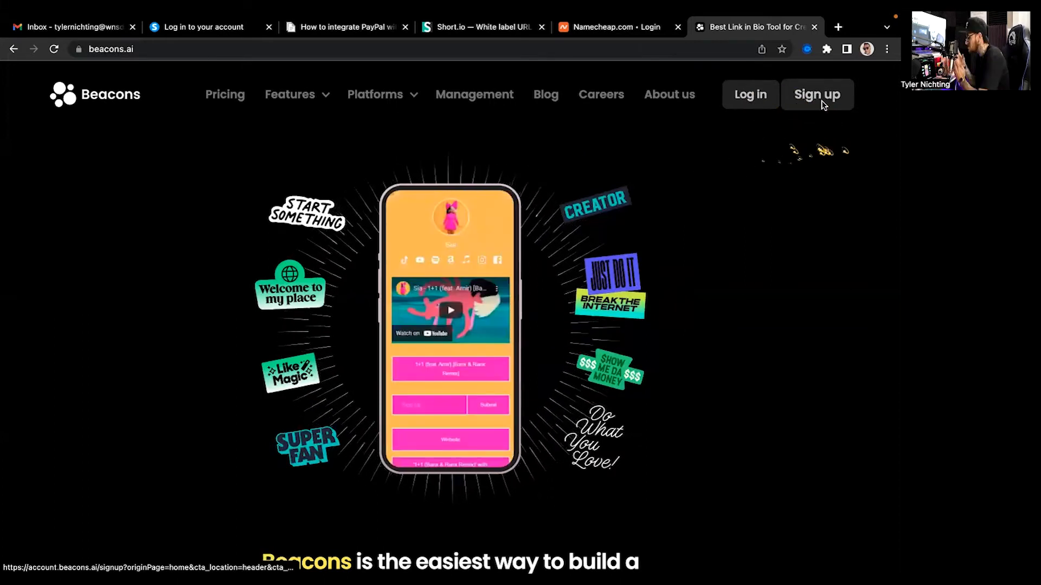
- Start Beacons sign-up with the page username affiliate101
{"action": "left_click", "coordinate": [815, 94]}
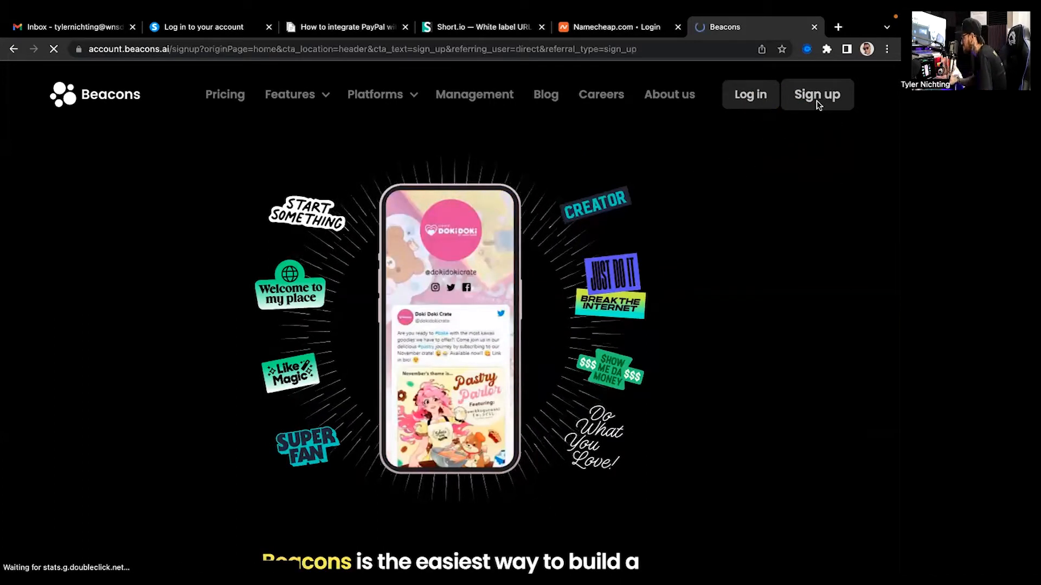
{"action": "left_click", "coordinate": [816, 94]}
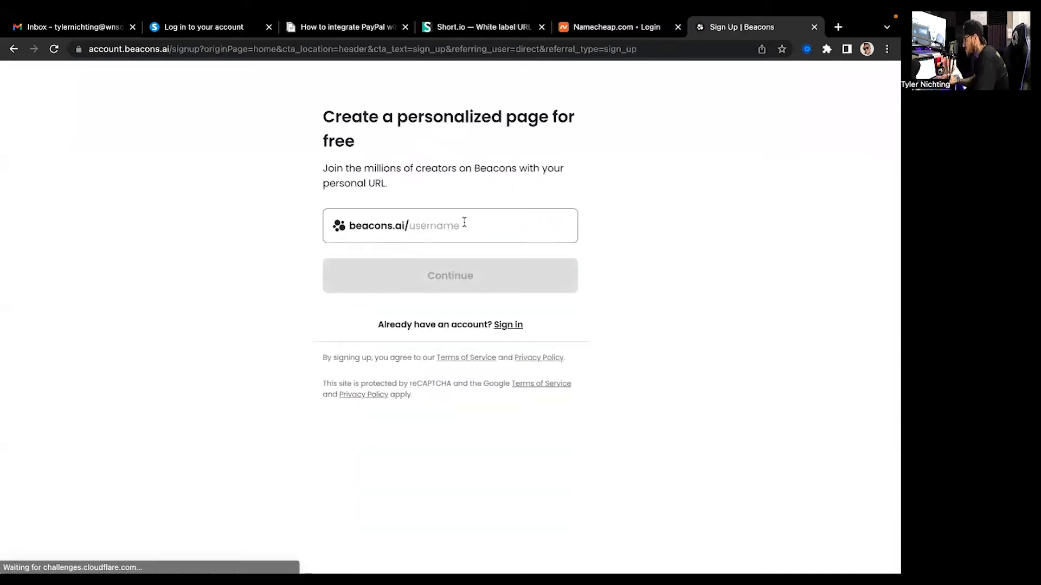
{"action": "type", "text": "affiliate101"}
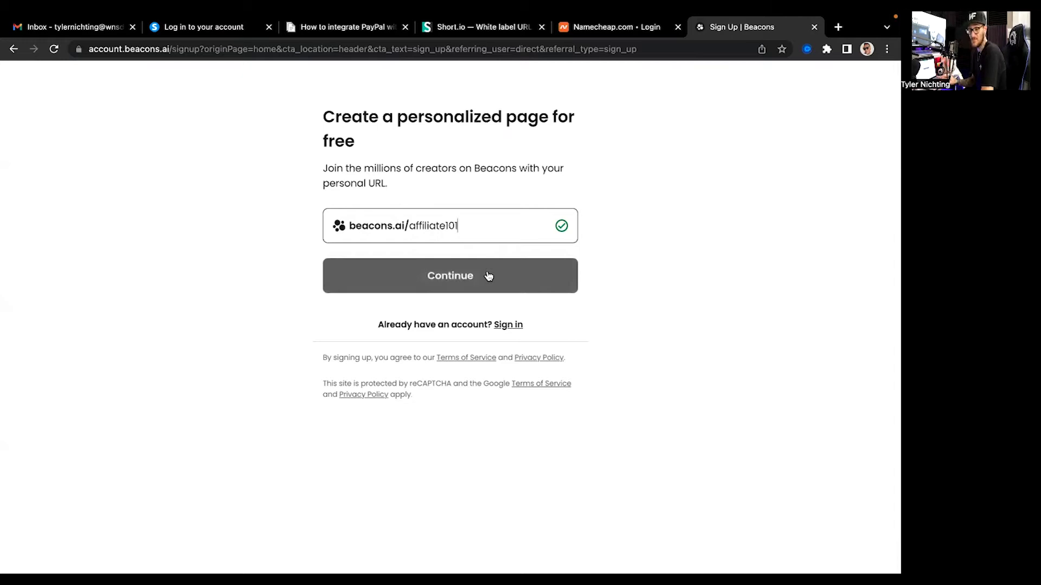
{"action": "left_click", "coordinate": [449, 276]}
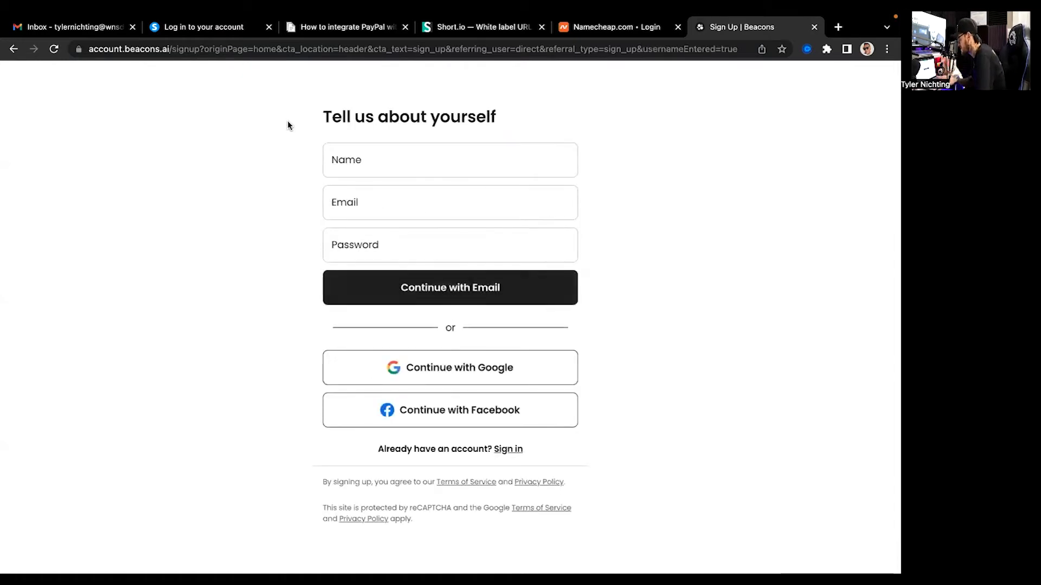
{"action": "left_click", "coordinate": [449, 159]}
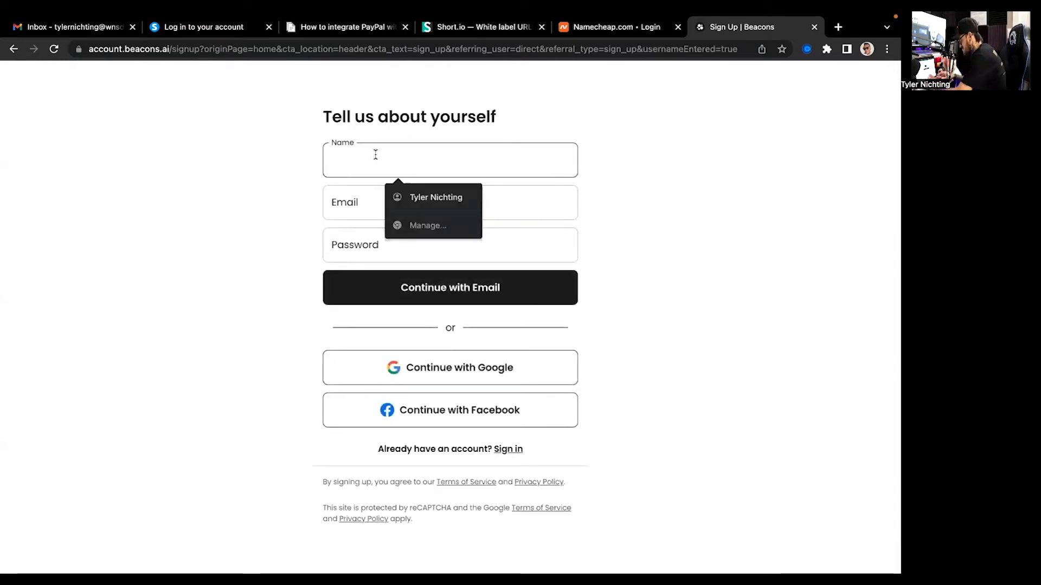
{"action": "type", "text": "Tyler"}
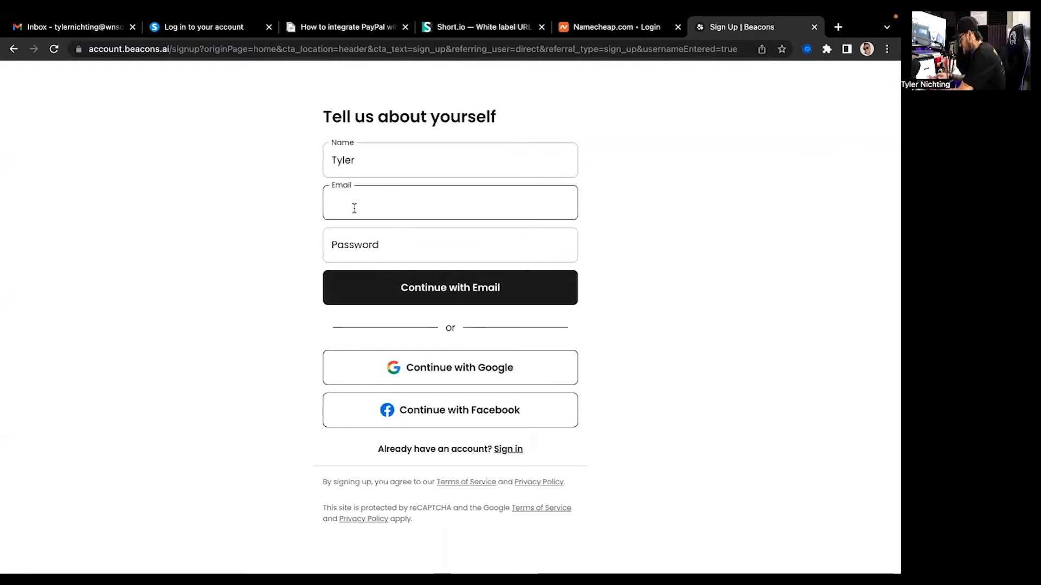
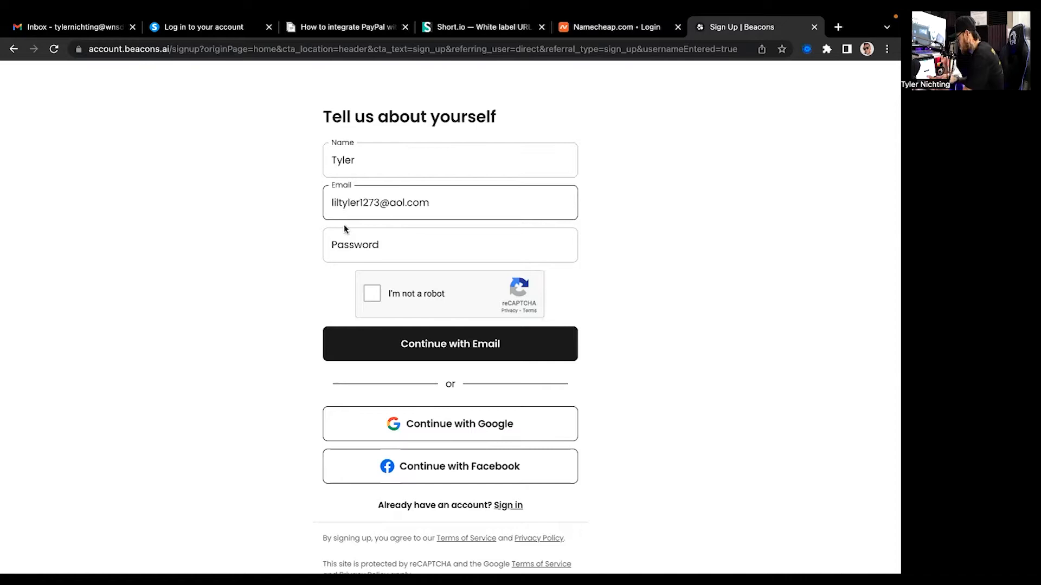
{"action": "left_click", "coordinate": [450, 245]}
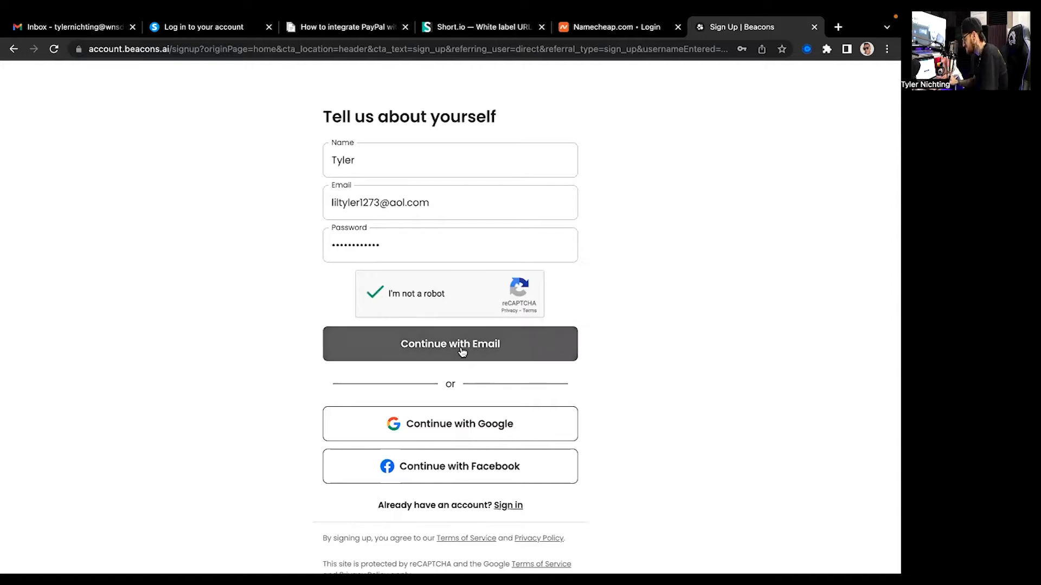
{"action": "left_click", "coordinate": [449, 344]}
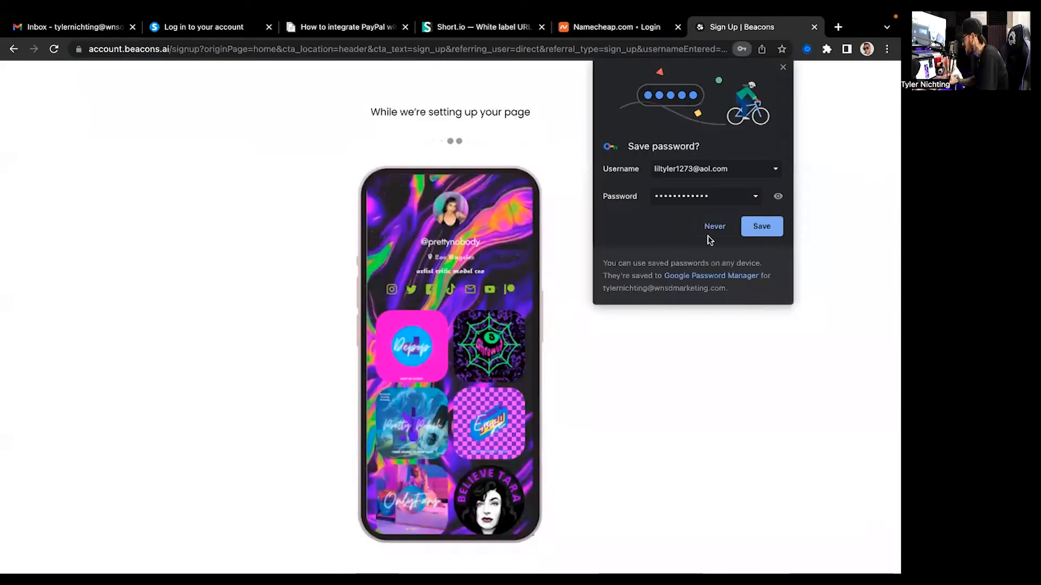
- Decline saving the password, skip connecting socials, and choose the Business category
{"action": "left_click", "coordinate": [715, 226]}
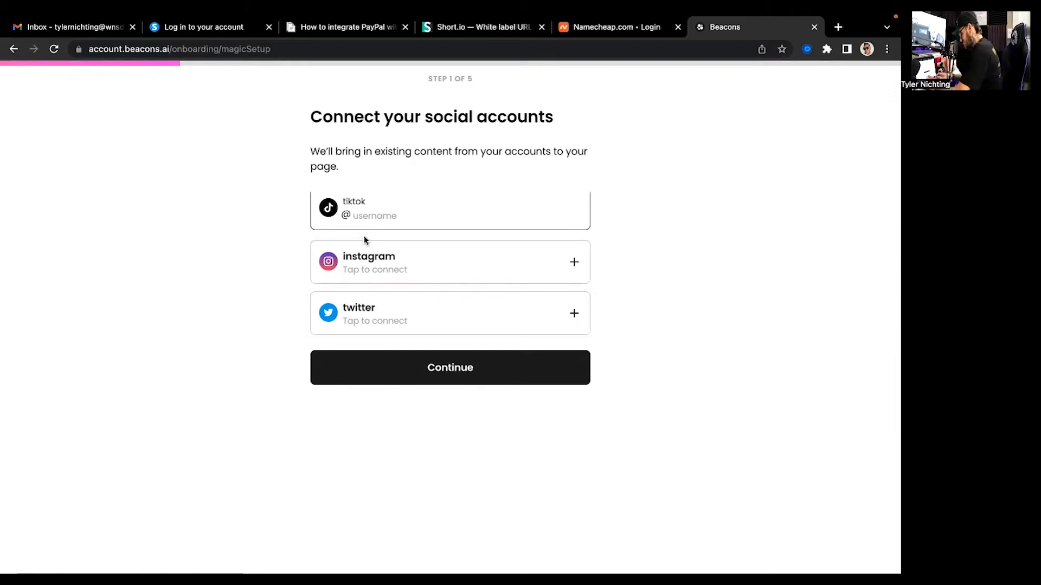
{"action": "left_click", "coordinate": [449, 368]}
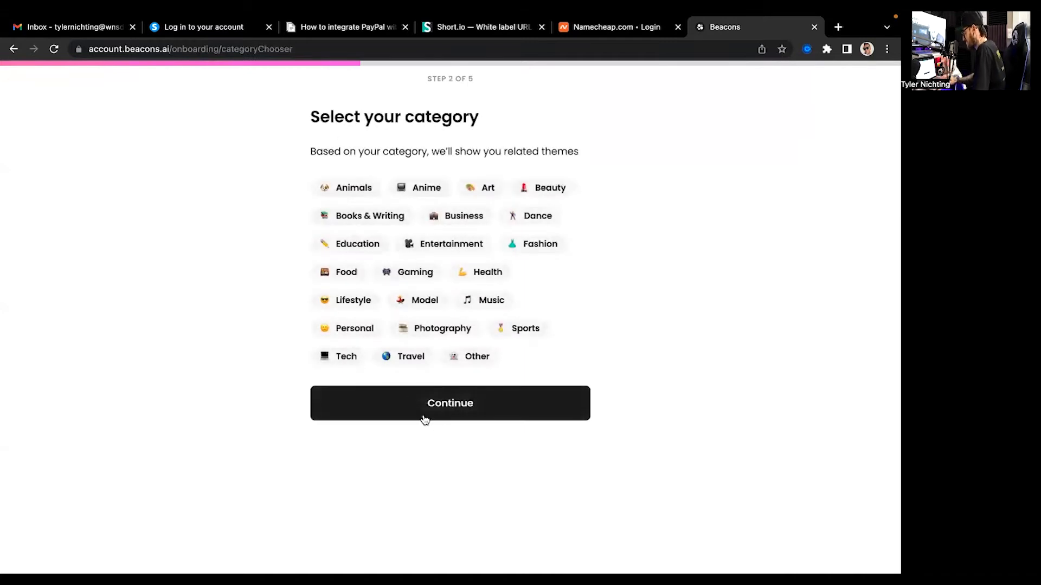
{"action": "mouse_move", "coordinate": [426, 218]}
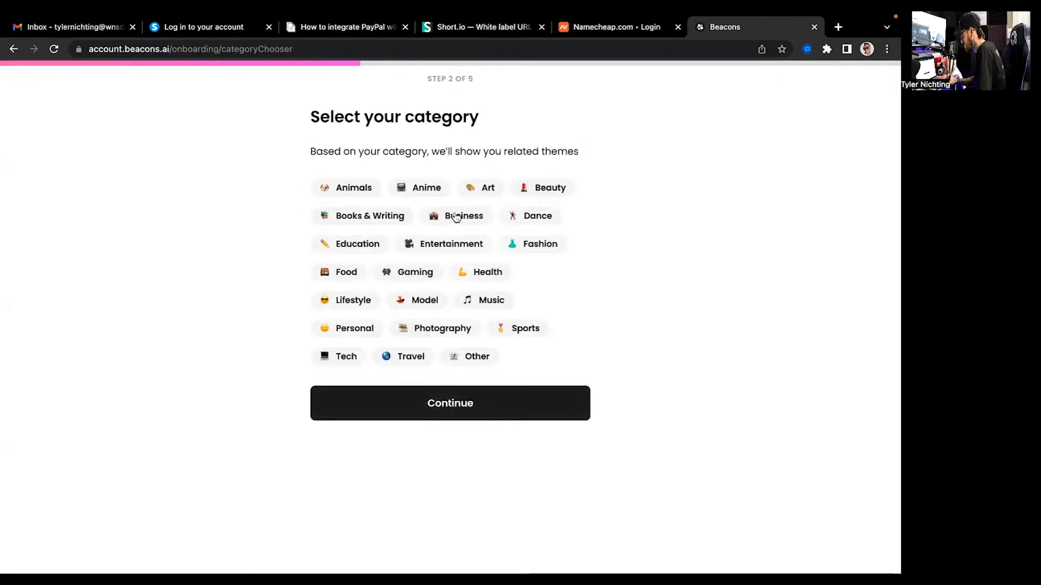
{"action": "left_click", "coordinate": [450, 403]}
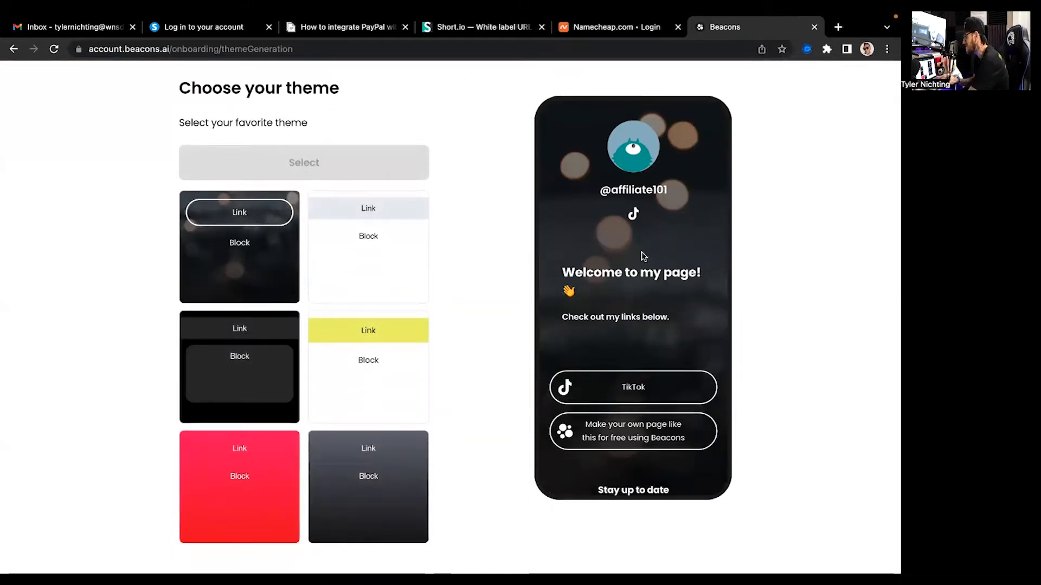
{"action": "mouse_move", "coordinate": [676, 261]}
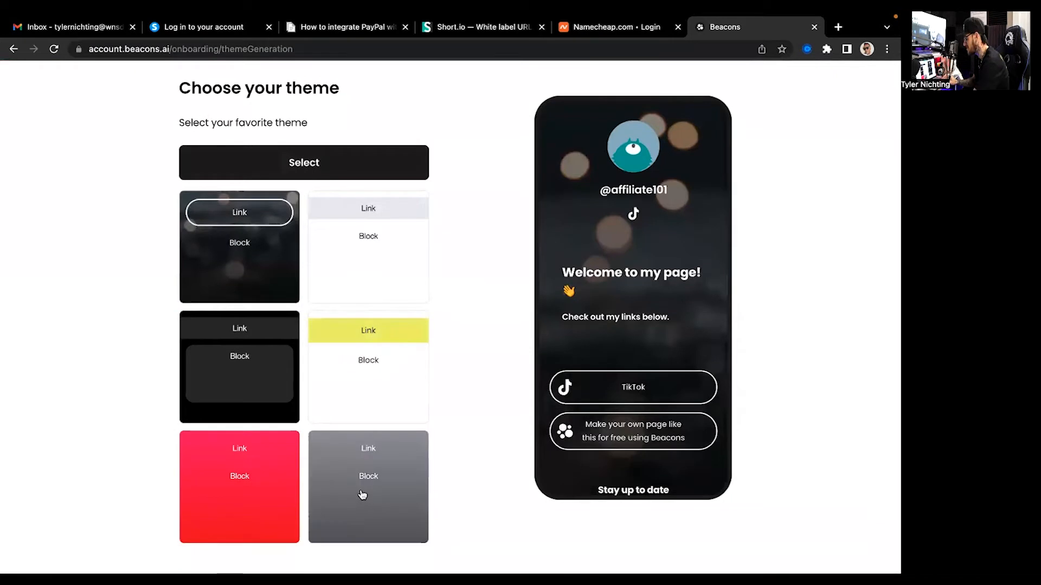
- Pick the grey gradient theme for the affiliate101 page and confirm it
{"action": "left_click", "coordinate": [239, 487]}
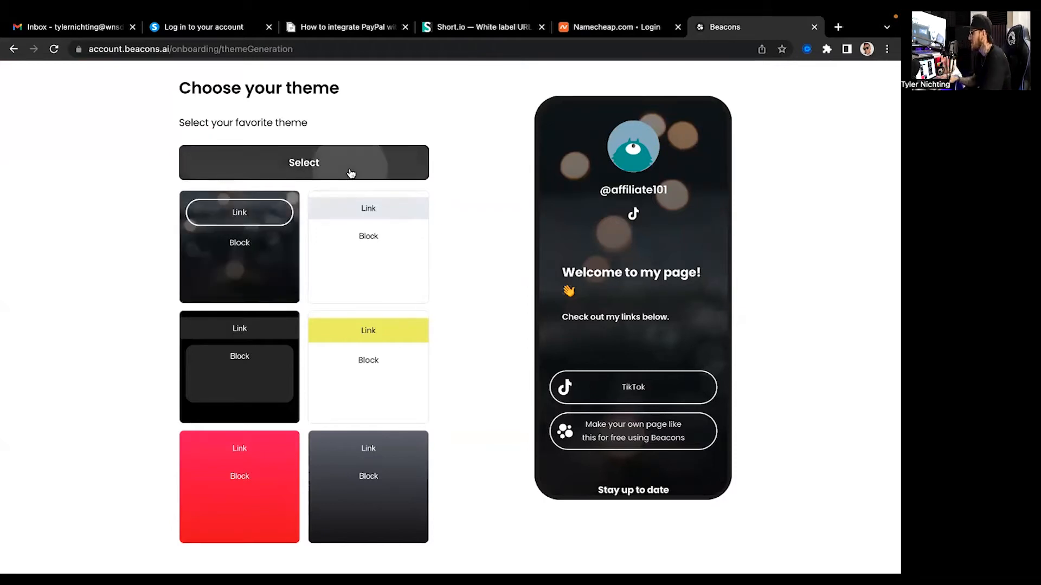
{"action": "left_click", "coordinate": [303, 162]}
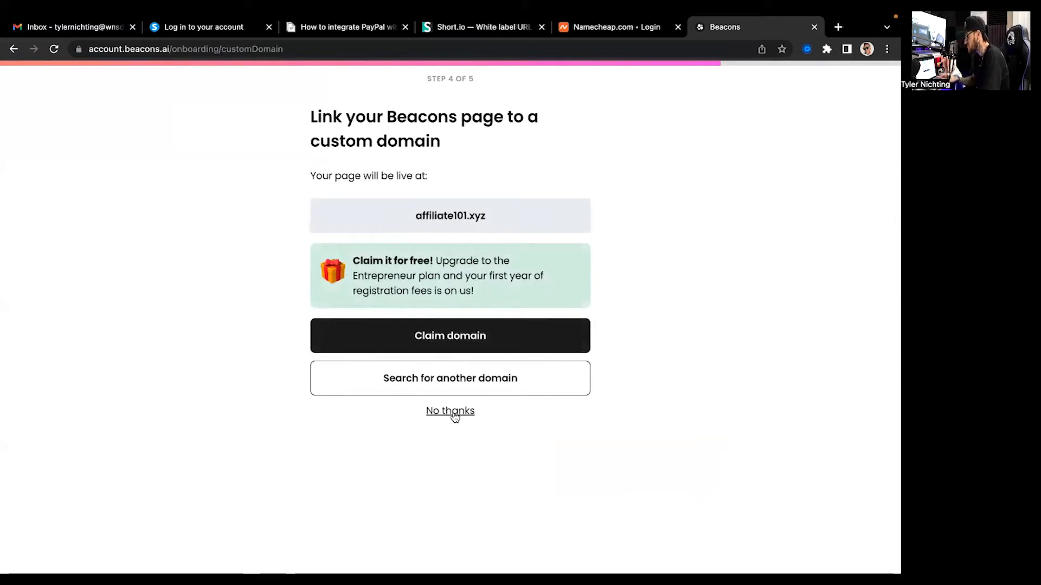
- Decline the custom domain offer and skip the paid plan upgrade
{"action": "left_click", "coordinate": [450, 411]}
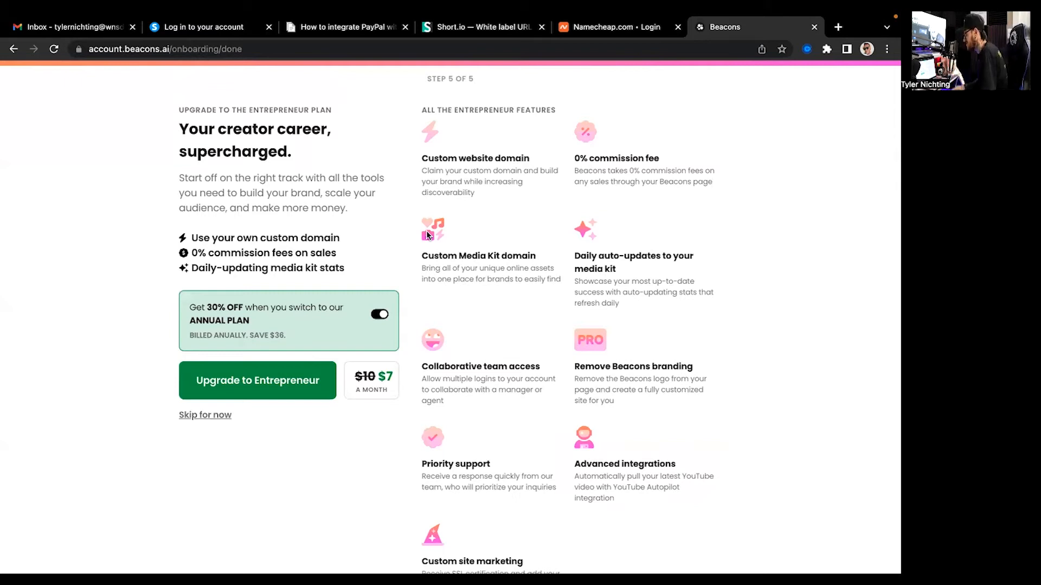
{"action": "scroll", "scroll_direction": "down", "scroll_amount": 3}
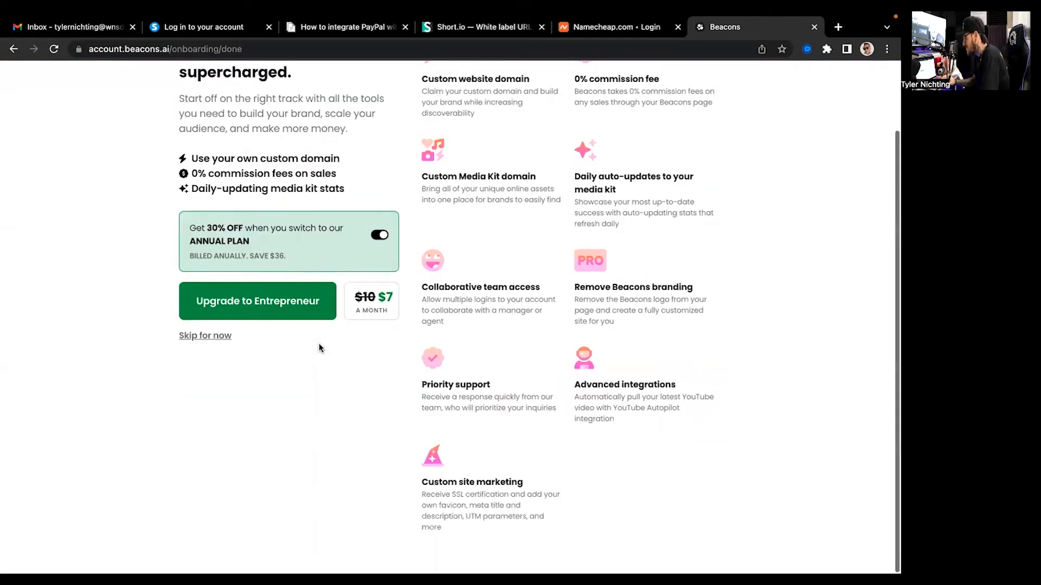
{"action": "scroll", "scroll_direction": "up", "scroll_amount": 3}
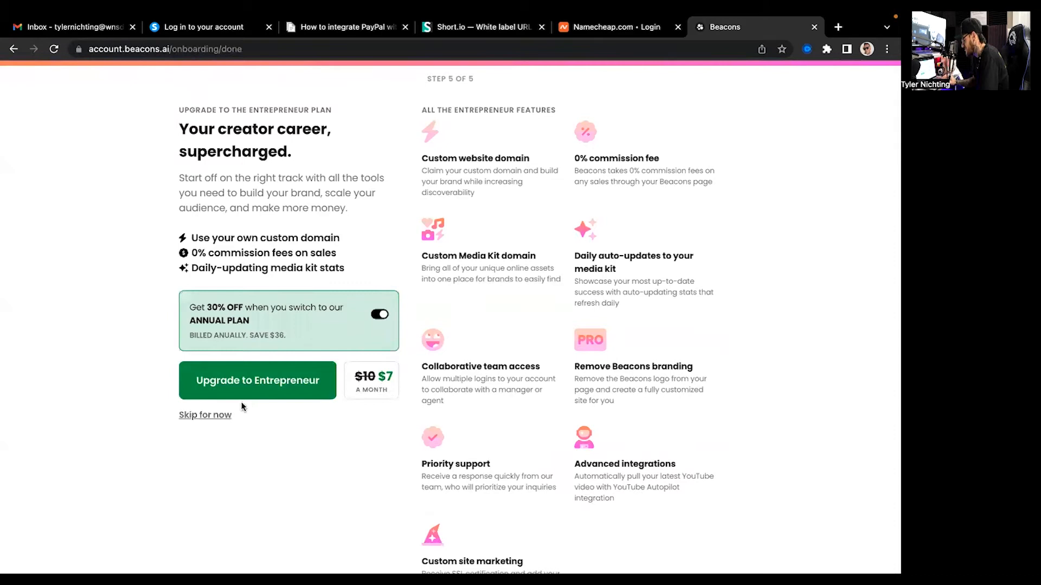
{"action": "left_click", "coordinate": [205, 414]}
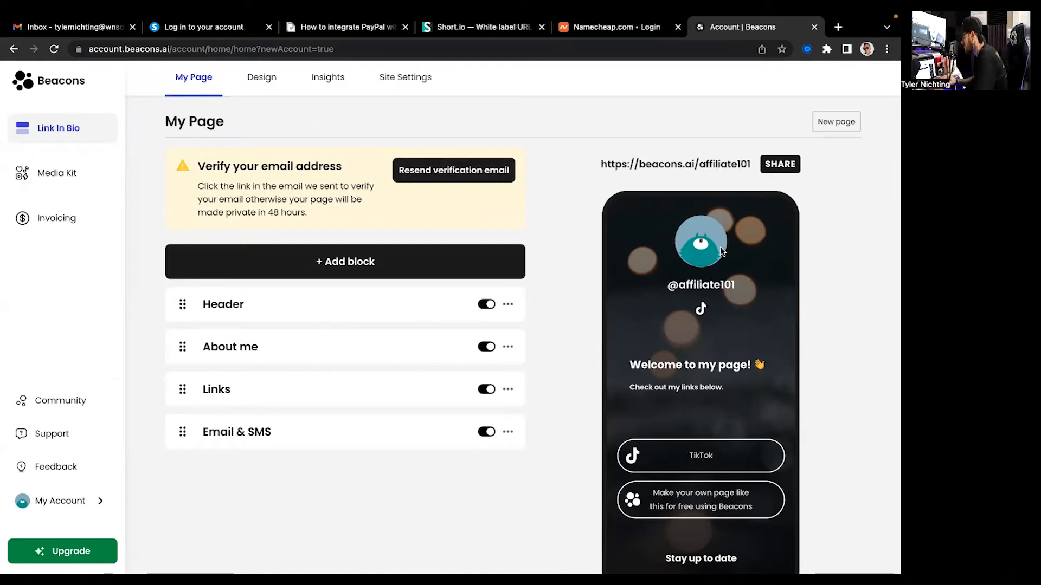
- Upload the sunglasses selfie from the Me & Bae Family folder as the header profile picture
{"action": "left_click", "coordinate": [222, 304]}
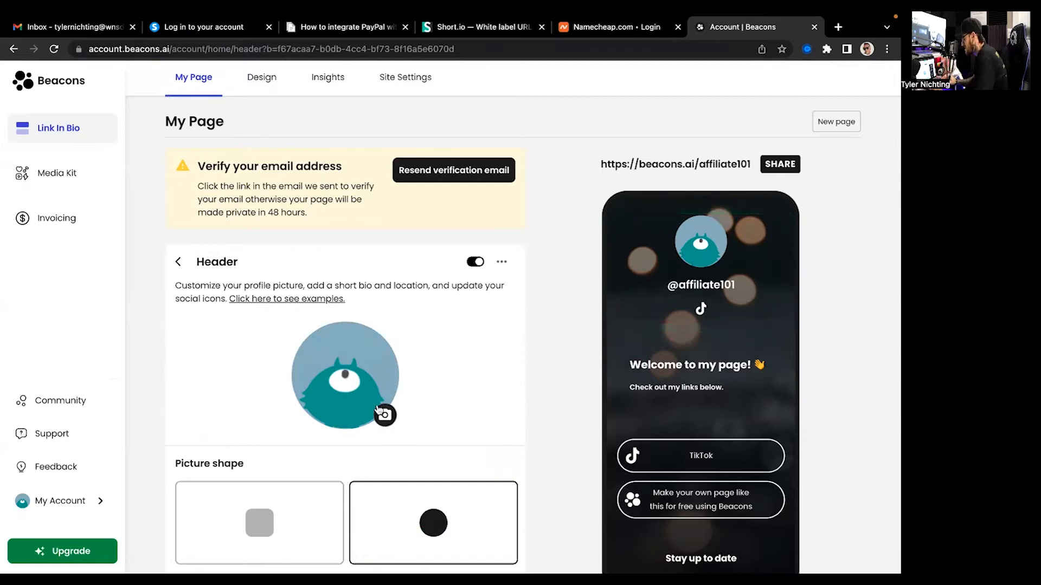
{"action": "left_click", "coordinate": [384, 414]}
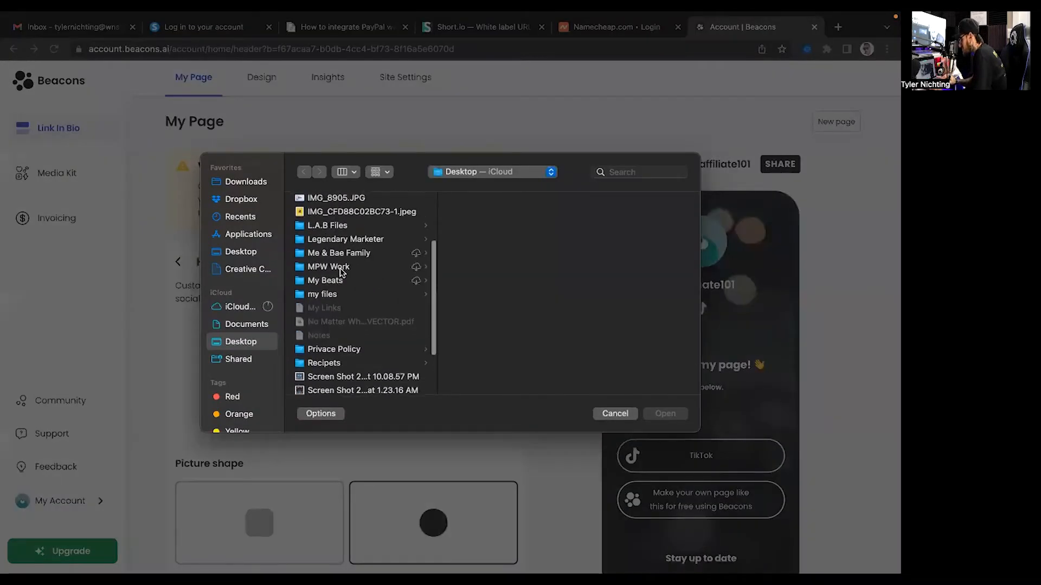
{"action": "left_click", "coordinate": [338, 253]}
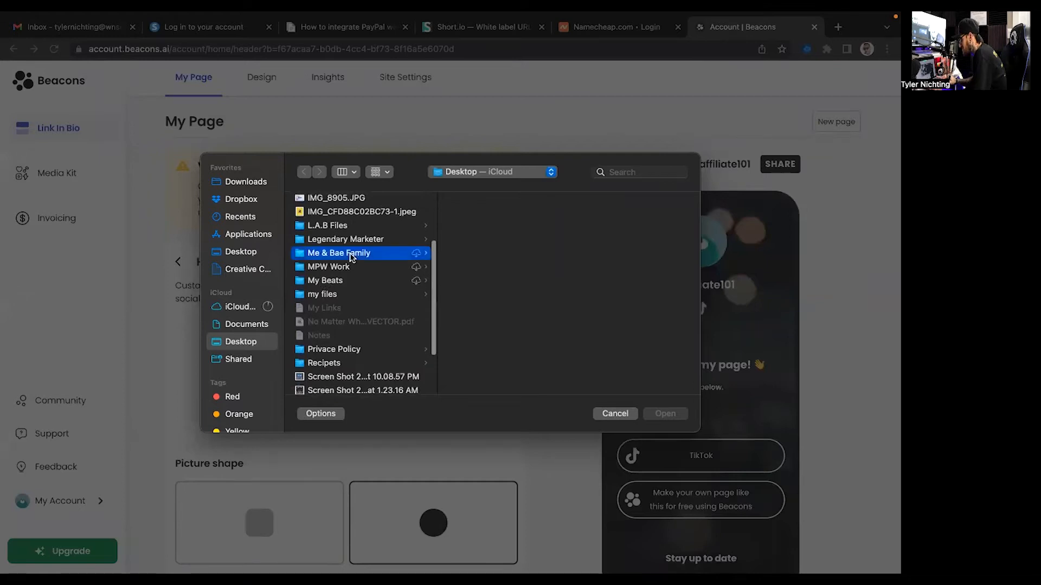
{"action": "double_click", "coordinate": [338, 253]}
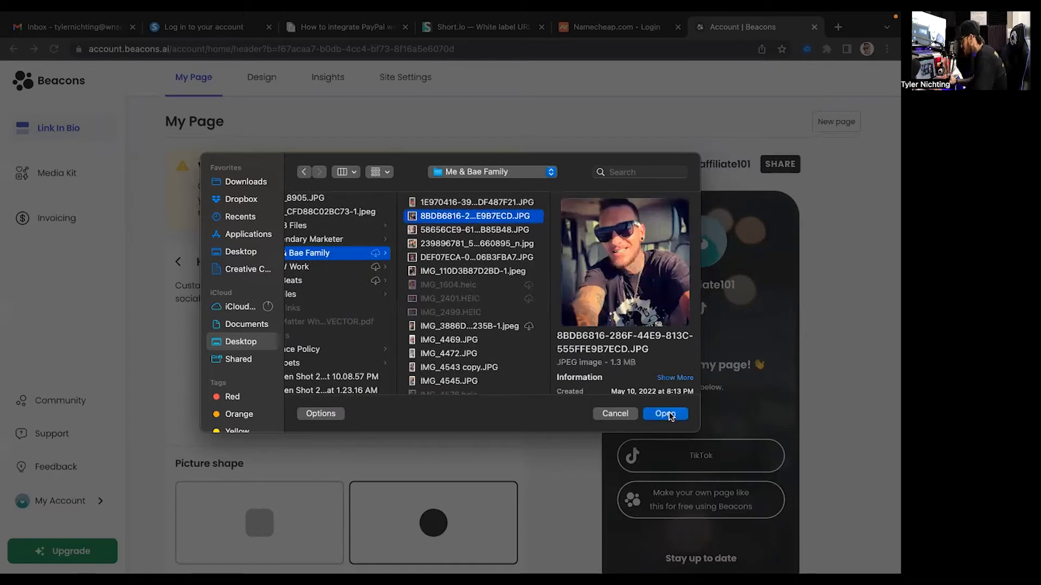
{"action": "left_click", "coordinate": [665, 414]}
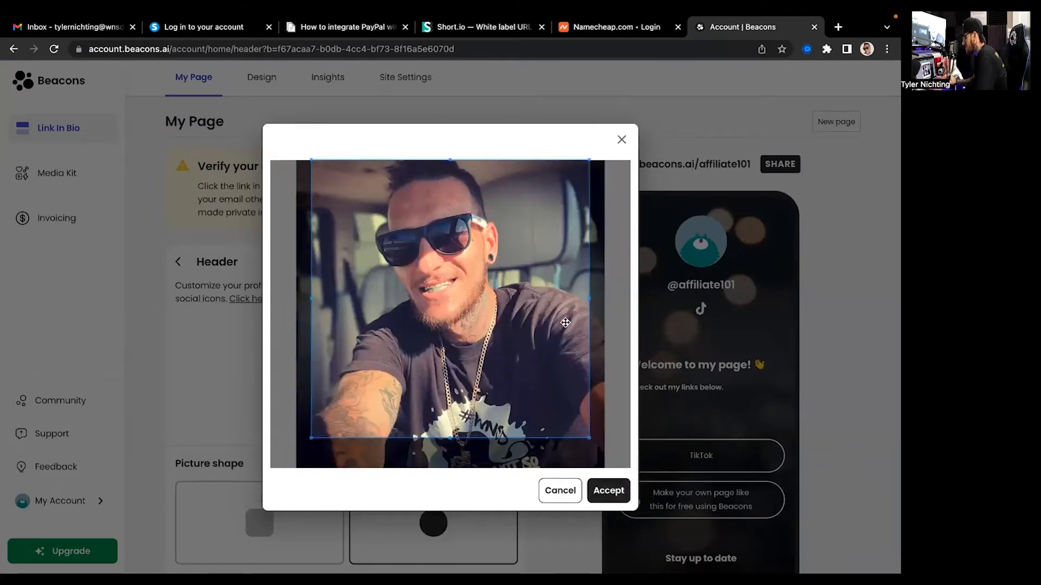
{"action": "left_click", "coordinate": [606, 490]}
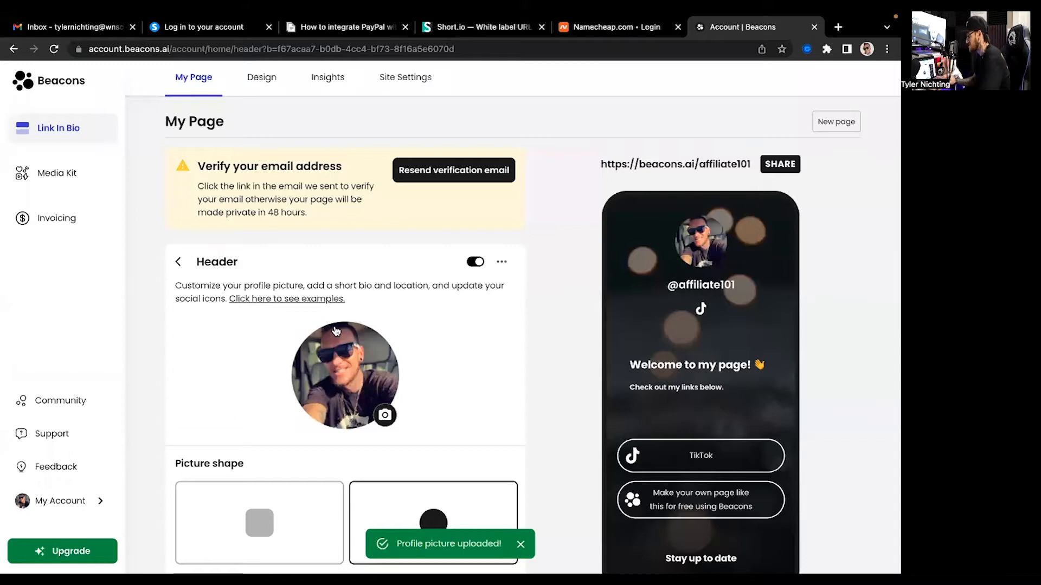
- Enter the bio 'Helping Affiliates Make Their First 1K Online...' in the header's Bio field
{"action": "scroll", "scroll_direction": "down", "scroll_amount": 3}
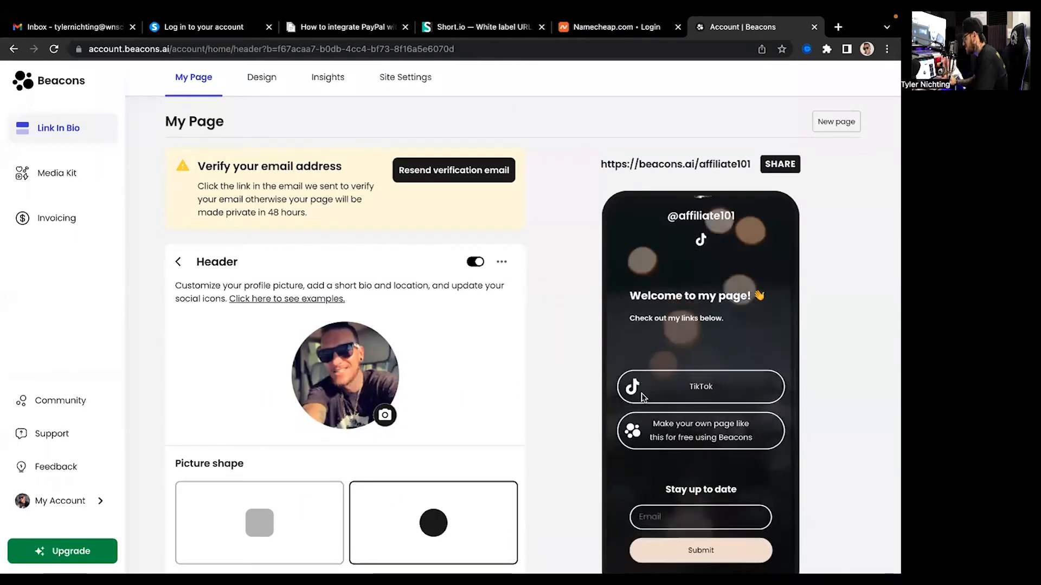
{"action": "scroll", "scroll_direction": "down", "scroll_amount": 3}
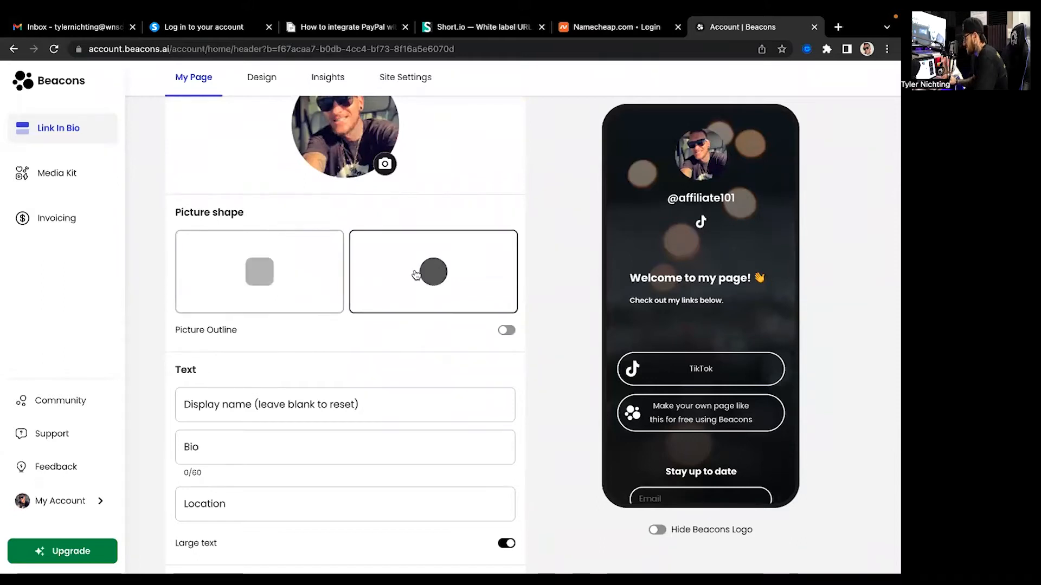
{"action": "scroll", "scroll_direction": "down", "scroll_amount": 3}
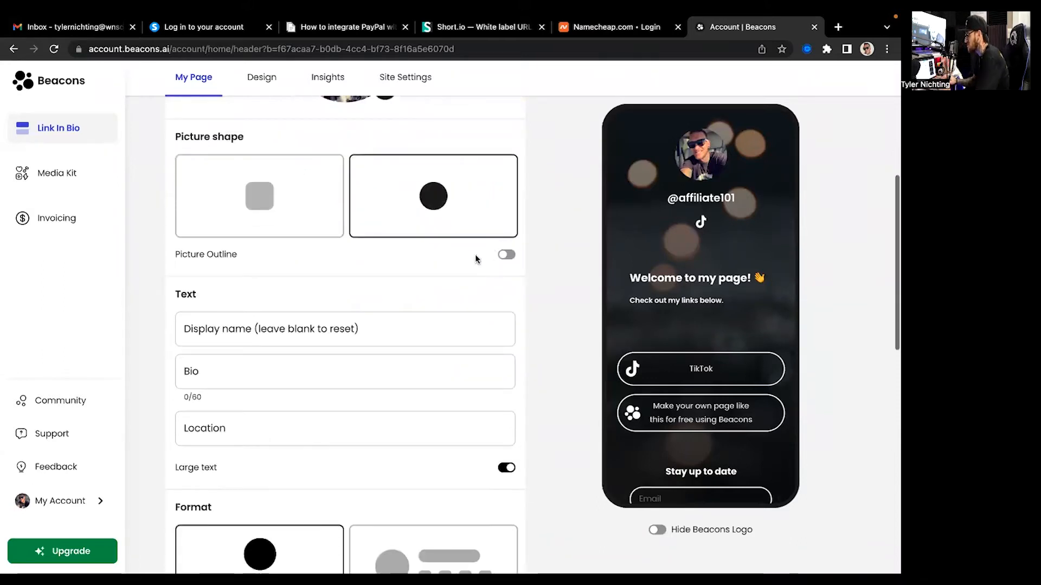
{"action": "scroll", "scroll_direction": "down", "scroll_amount": 3}
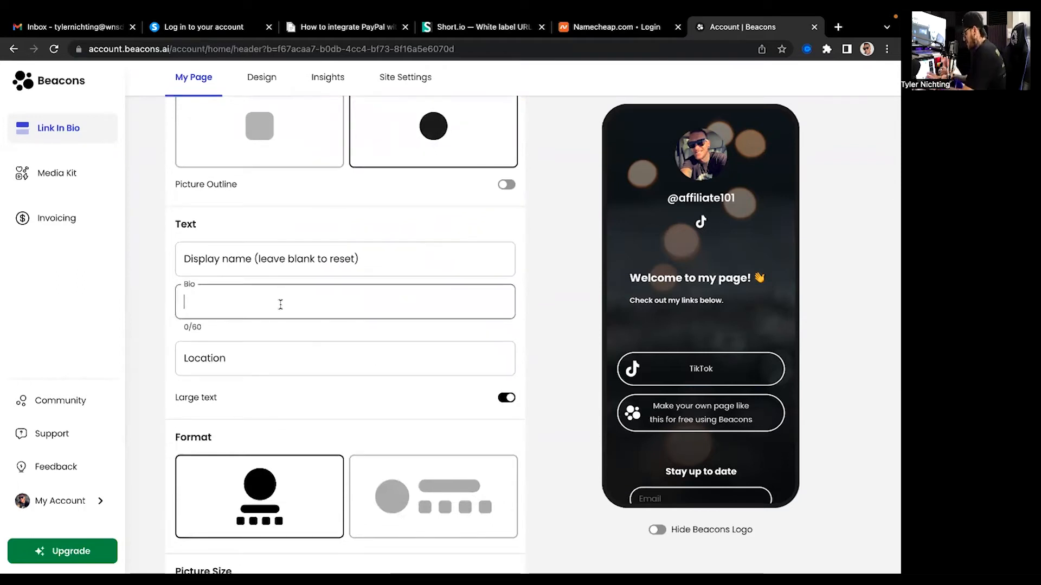
{"action": "type", "text": "Hel"}
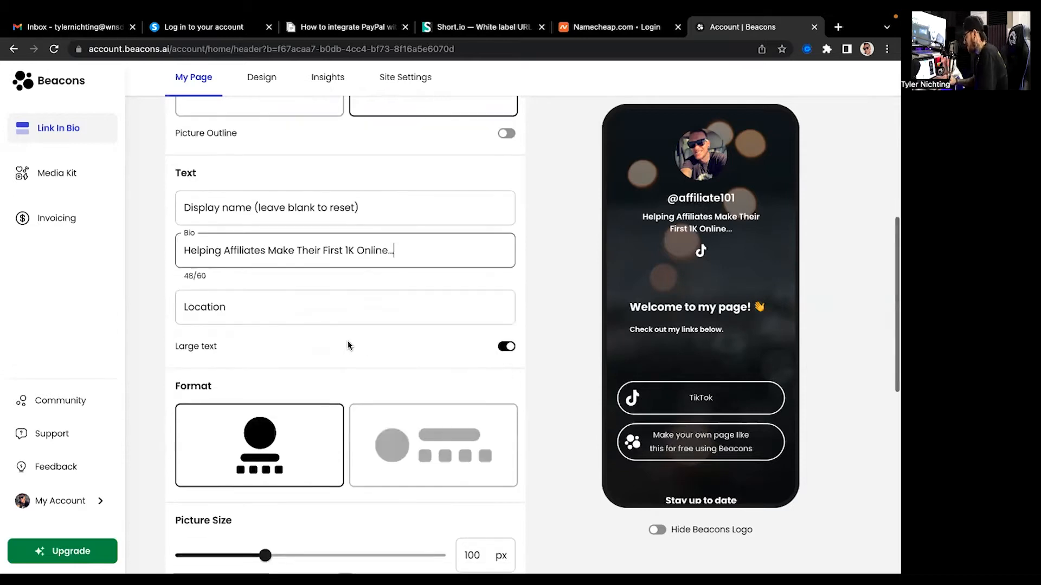
- Enlarge the profile picture to 131 px
{"action": "scroll", "scroll_direction": "down", "scroll_amount": 3}
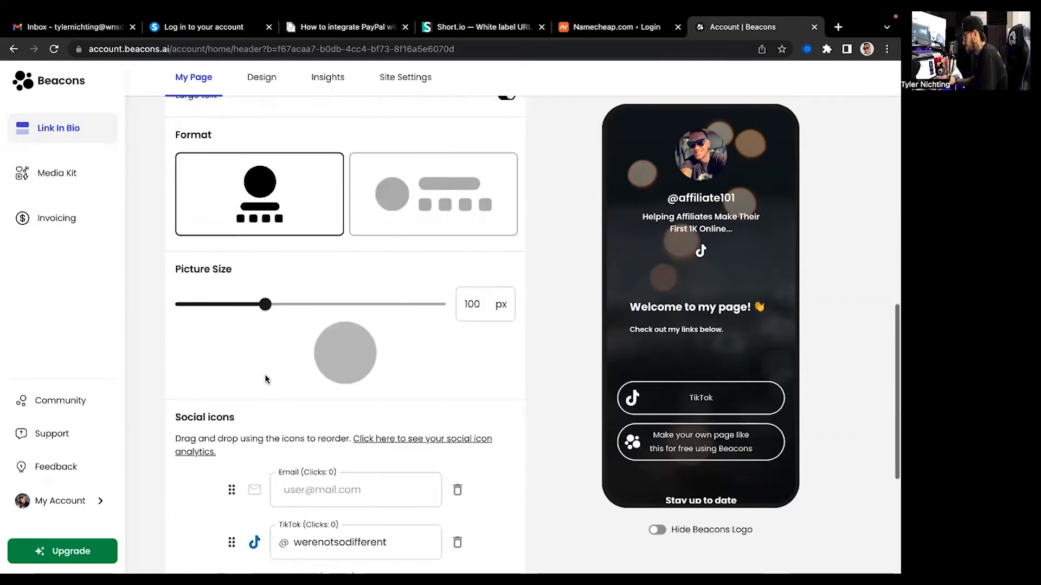
{"action": "left_click_drag", "start_coordinate": [266, 304], "coordinate": [321, 304]}
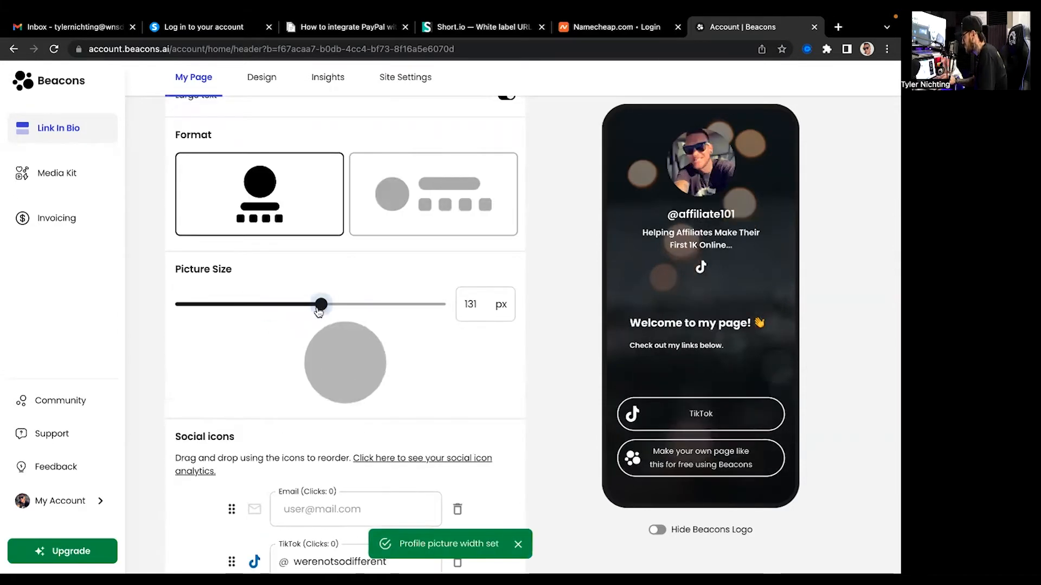
{"action": "scroll", "scroll_direction": "down", "scroll_amount": 3}
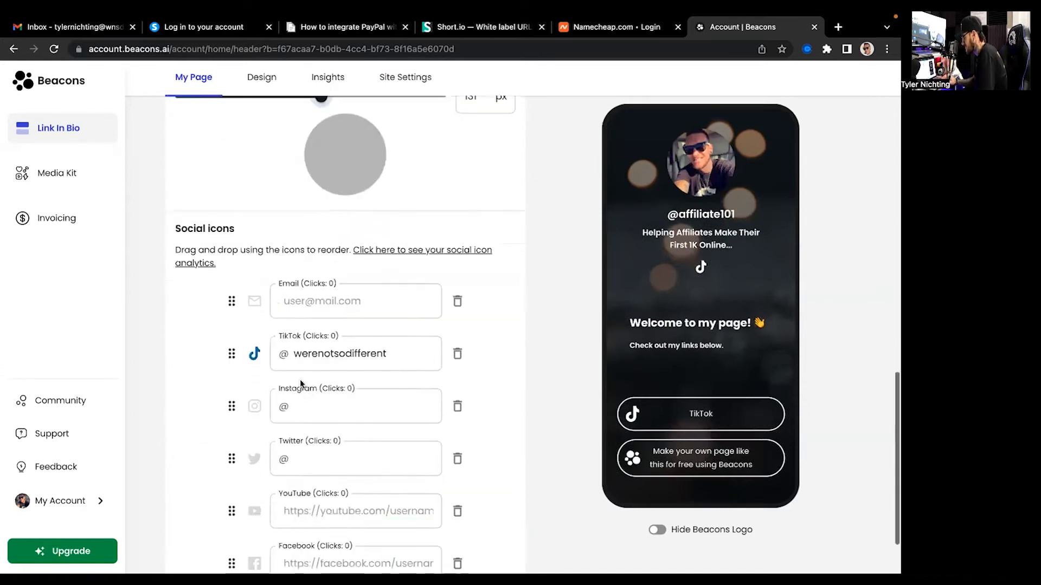
- Type a partial address in the Email social field, then delete it
{"action": "scroll", "scroll_direction": "down", "scroll_amount": 3}
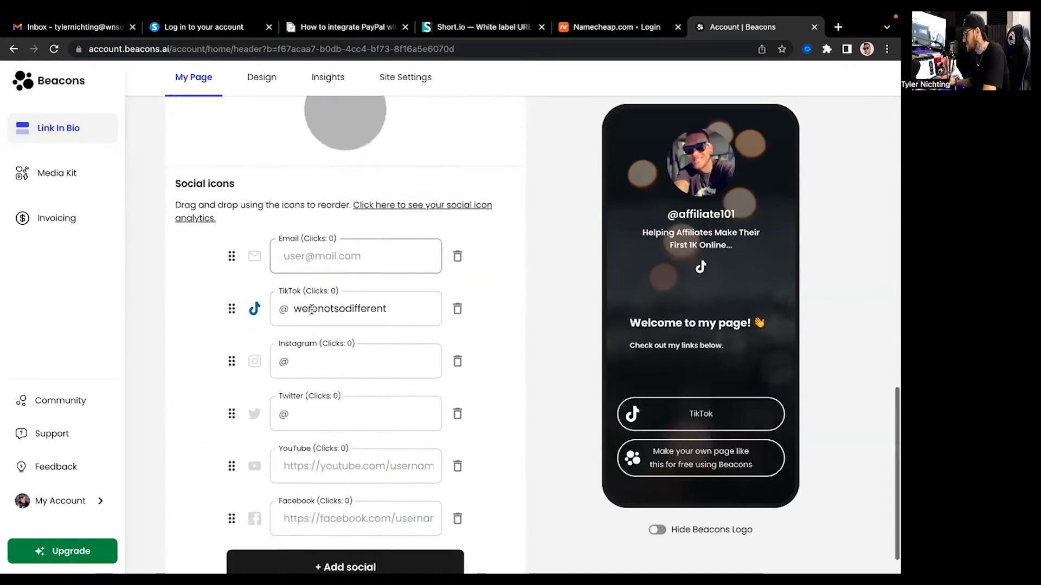
{"action": "scroll", "scroll_direction": "down", "scroll_amount": 3}
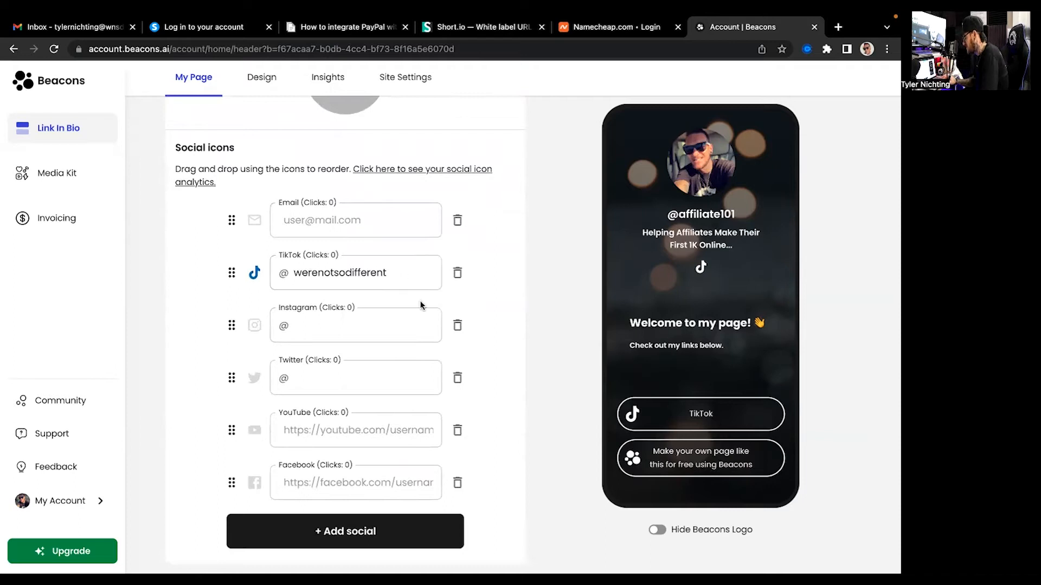
{"action": "left_click", "coordinate": [355, 377]}
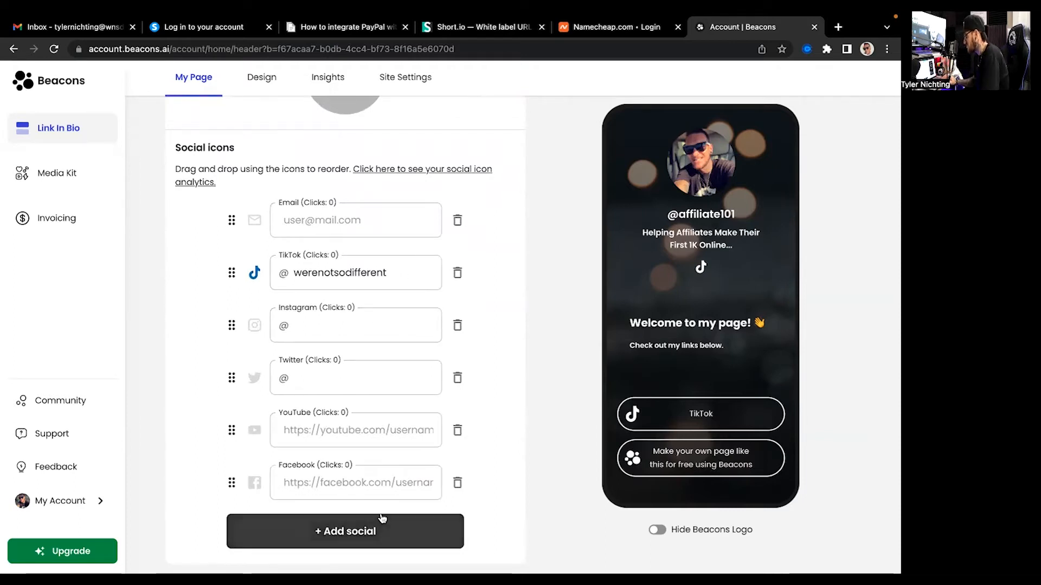
{"action": "left_click", "coordinate": [355, 325]}
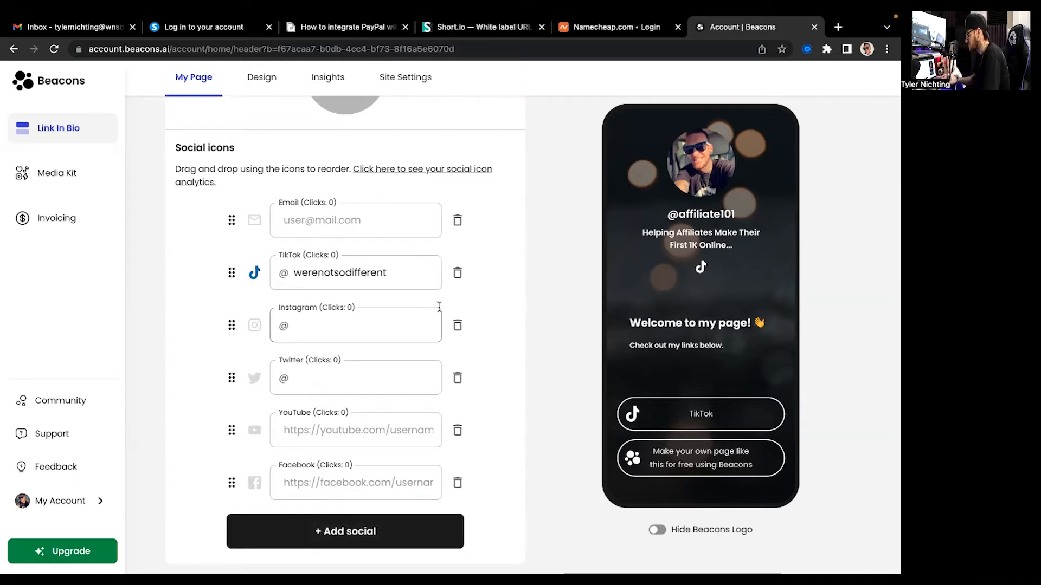
{"action": "left_click", "coordinate": [355, 220]}
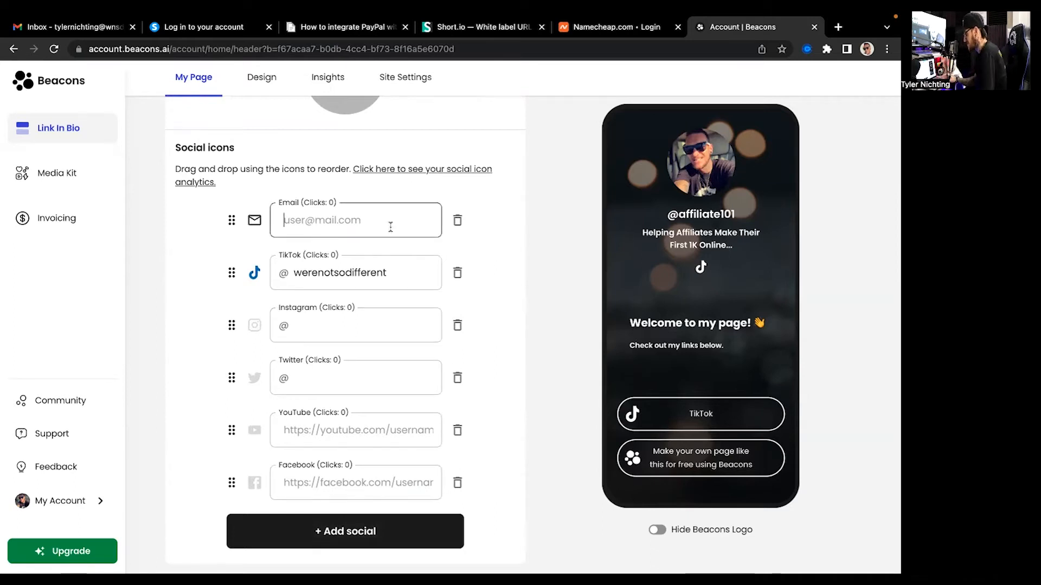
{"action": "type", "text": "li"}
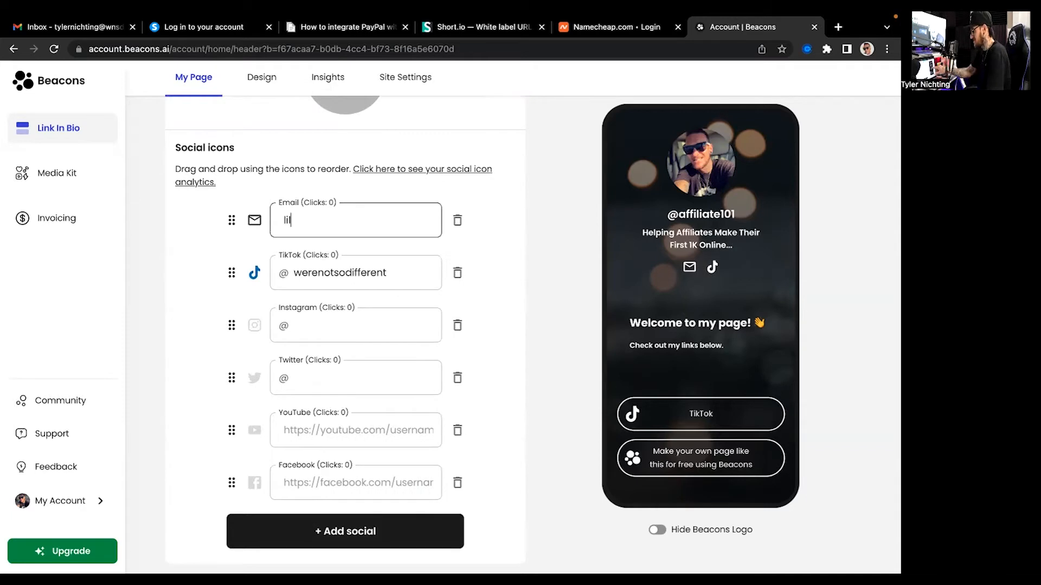
{"action": "mouse_move", "coordinate": [668, 260]}
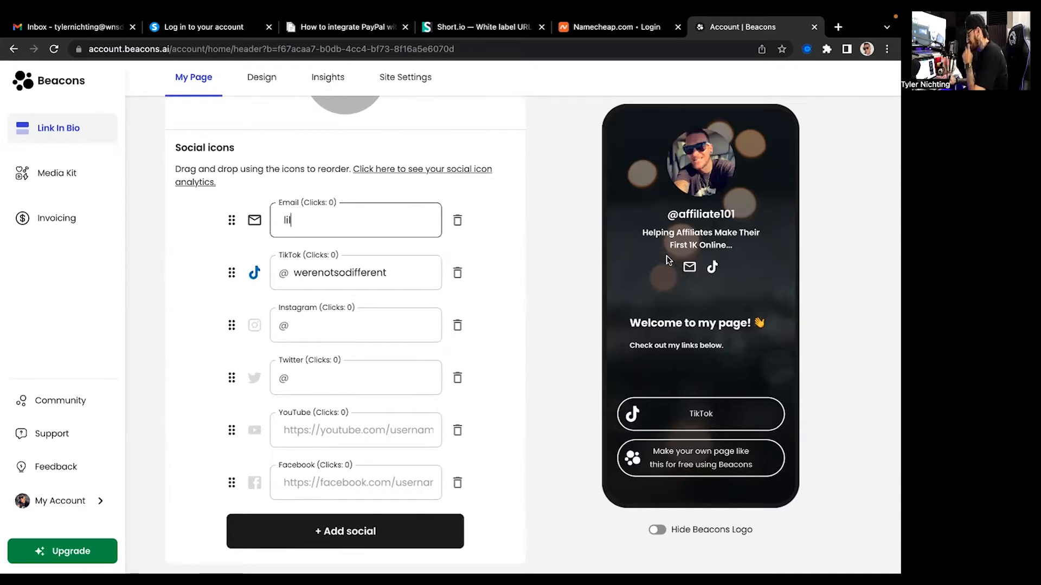
{"action": "key", "text": "Backspace"}
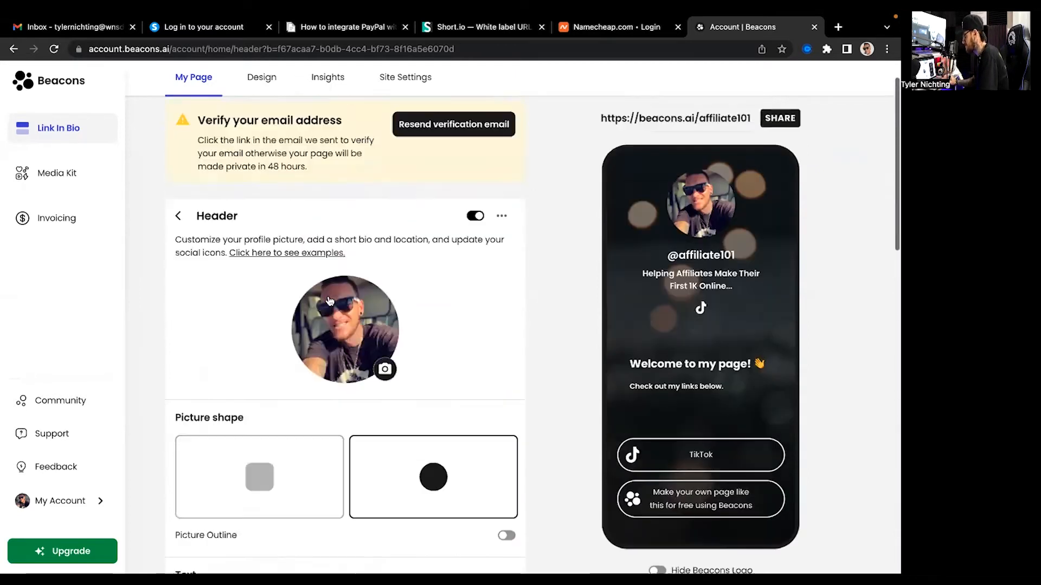
- Review the About me text 'Welcome to my page!' unchanged and return to the block list
{"action": "left_click", "coordinate": [178, 216]}
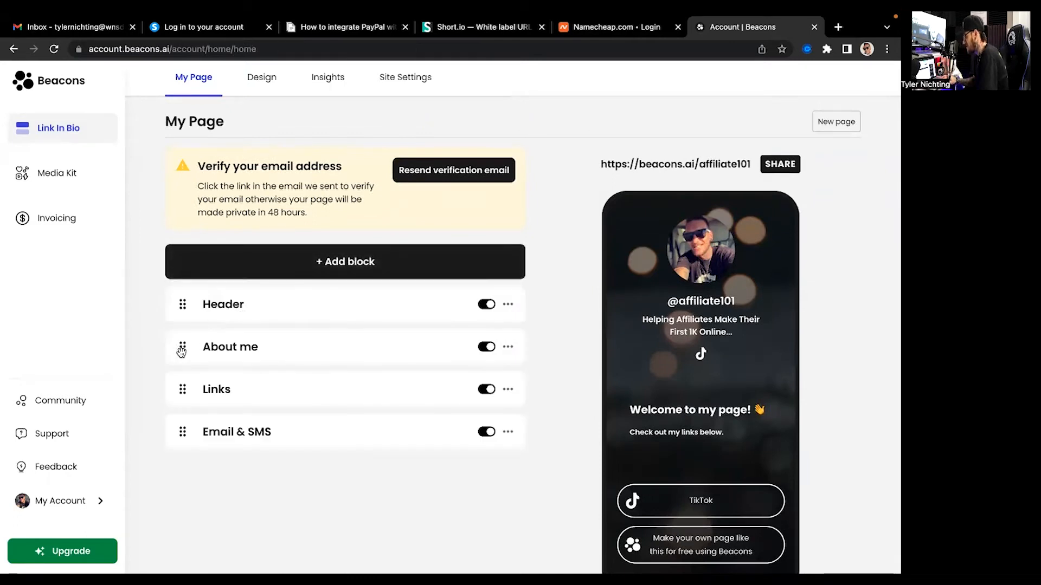
{"action": "left_click", "coordinate": [231, 347]}
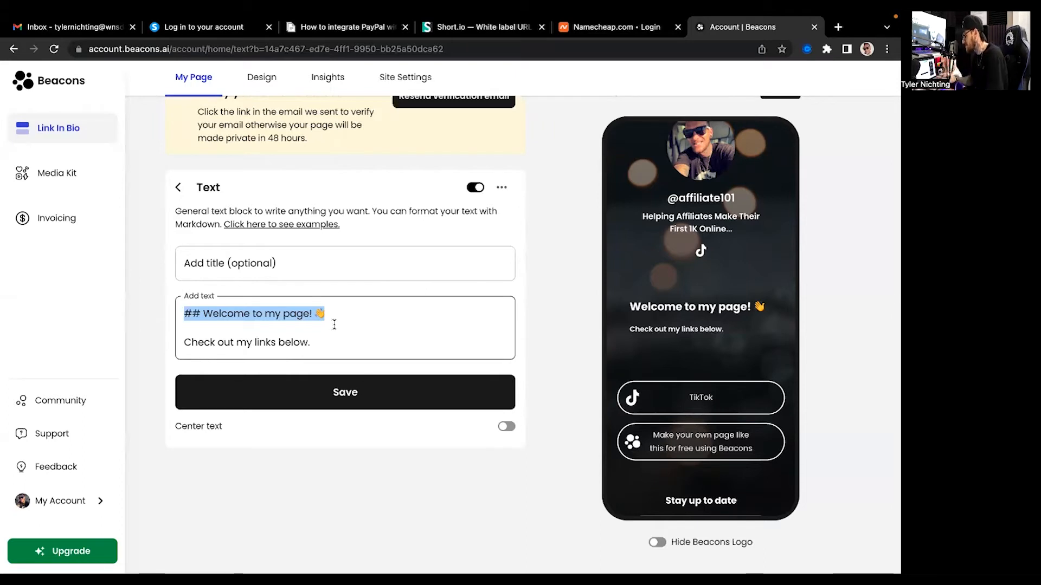
{"action": "left_click", "coordinate": [345, 391]}
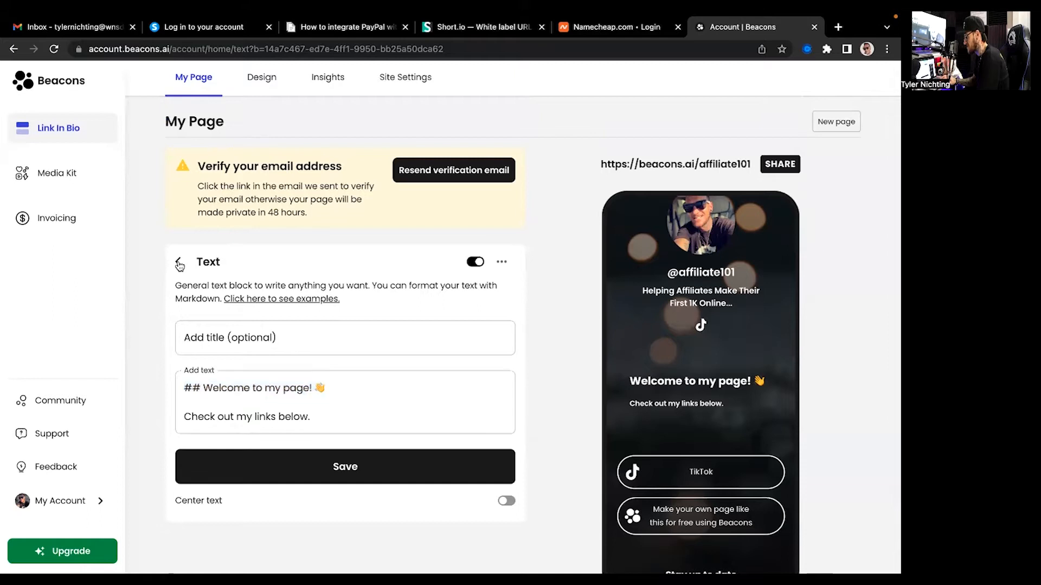
{"action": "left_click", "coordinate": [178, 263]}
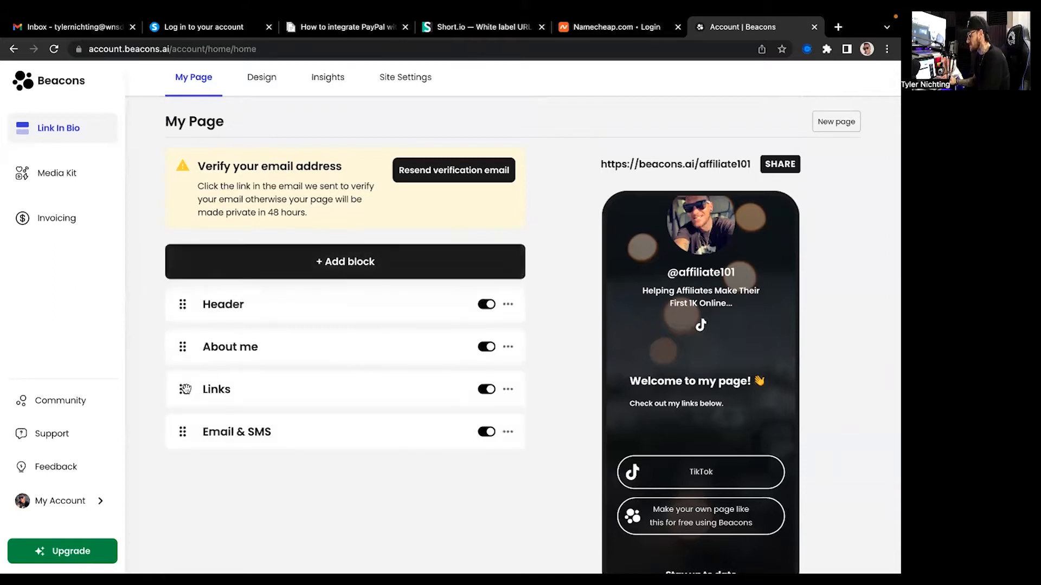
{"action": "left_click", "coordinate": [216, 389]}
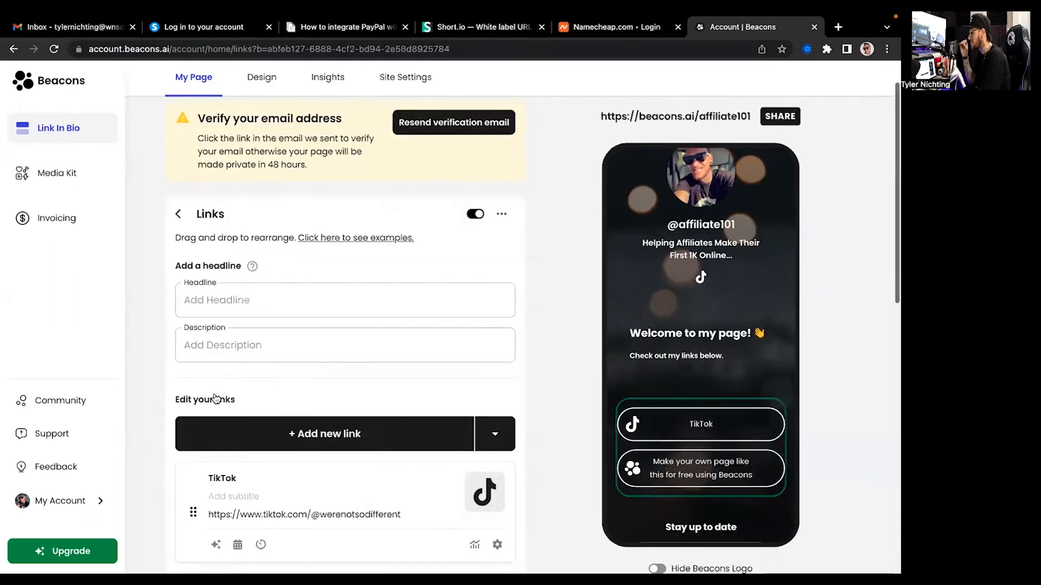
{"action": "scroll", "scroll_direction": "down", "scroll_amount": 3}
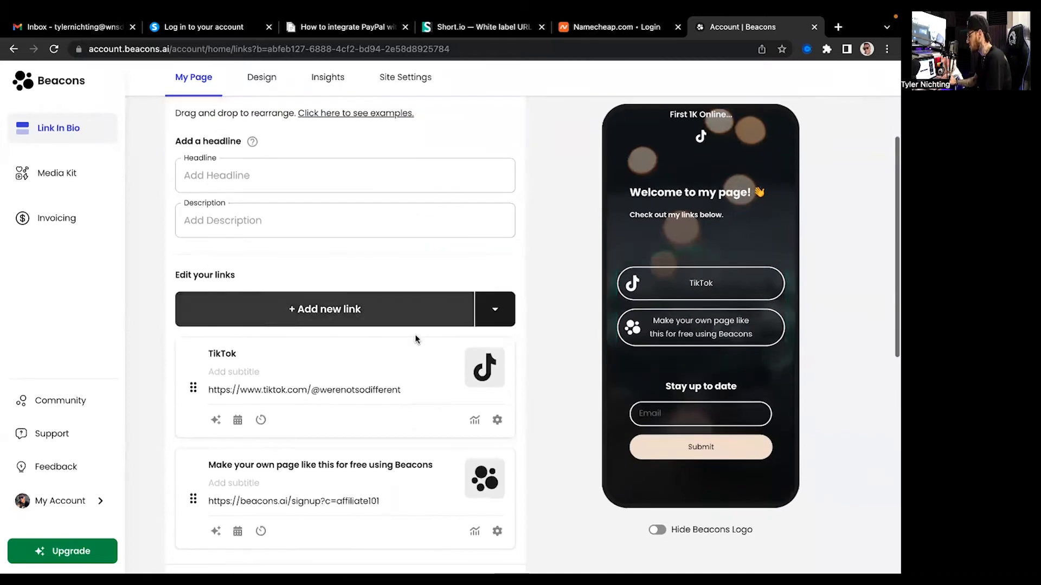
{"action": "scroll", "scroll_direction": "down", "scroll_amount": 3}
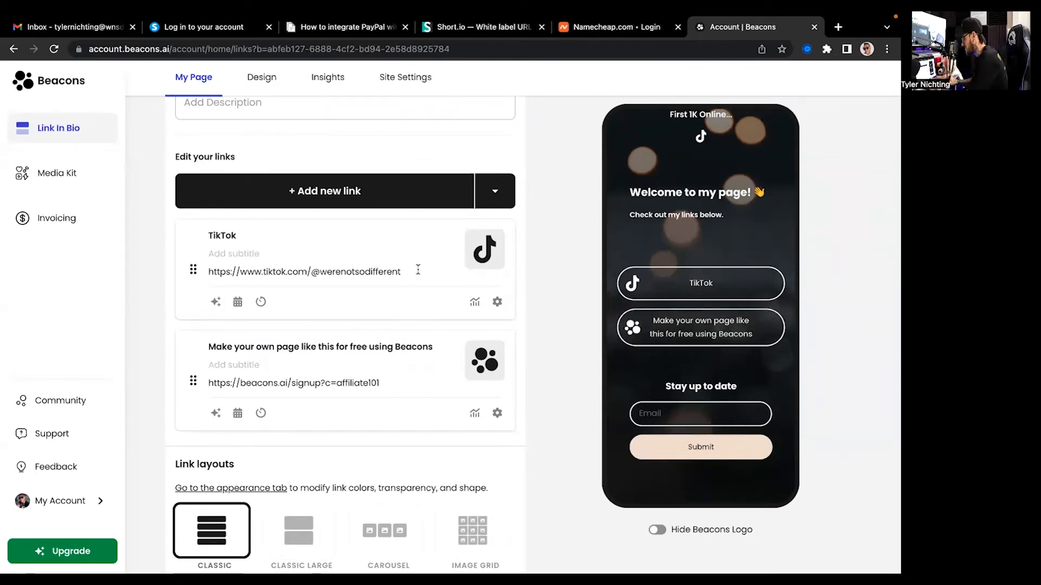
{"action": "triple_click", "coordinate": [303, 272]}
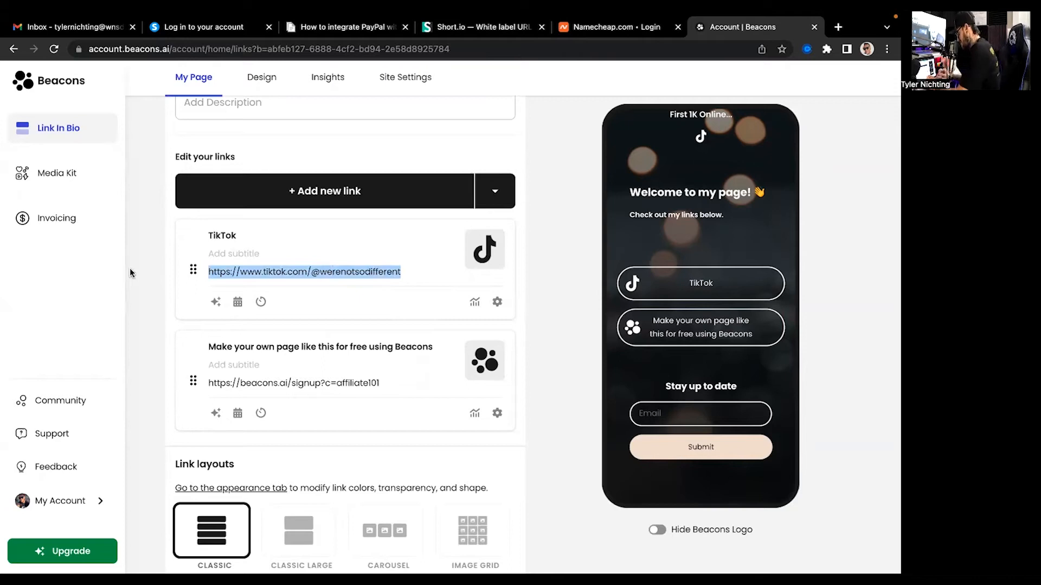
{"action": "mouse_move", "coordinate": [231, 261]}
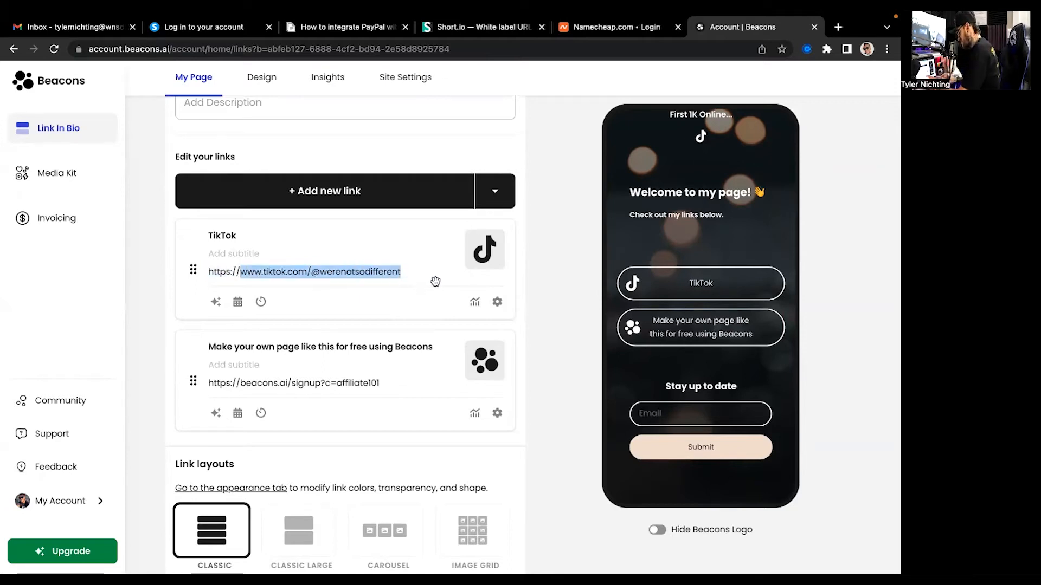
{"action": "type", "text": "https://tylernichting.com"}
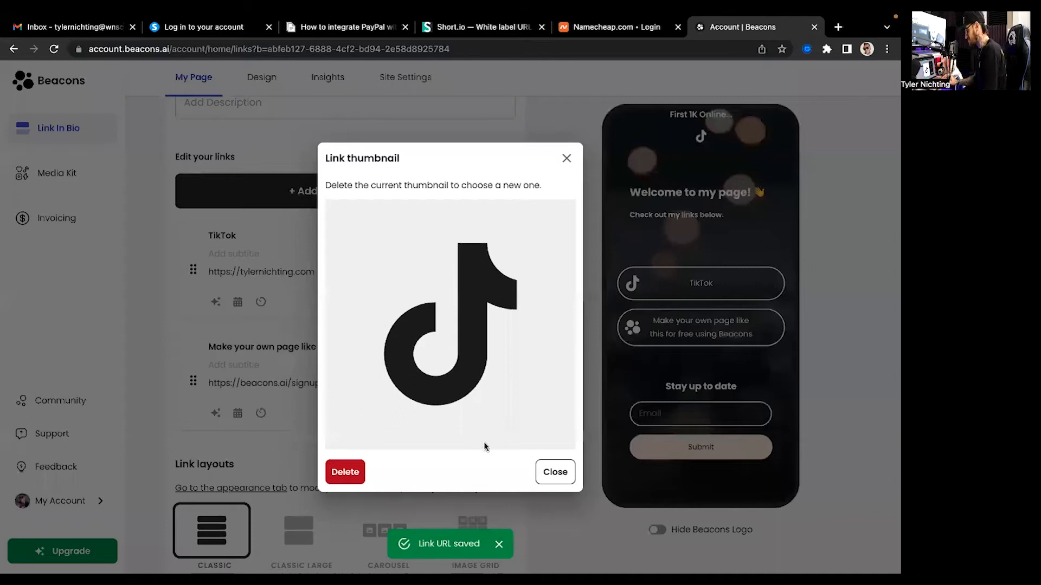
- Replace the TikTok link's thumbnail with the Cult Builders Summit screenshot from WNSD Marketing
{"action": "left_click", "coordinate": [554, 472]}
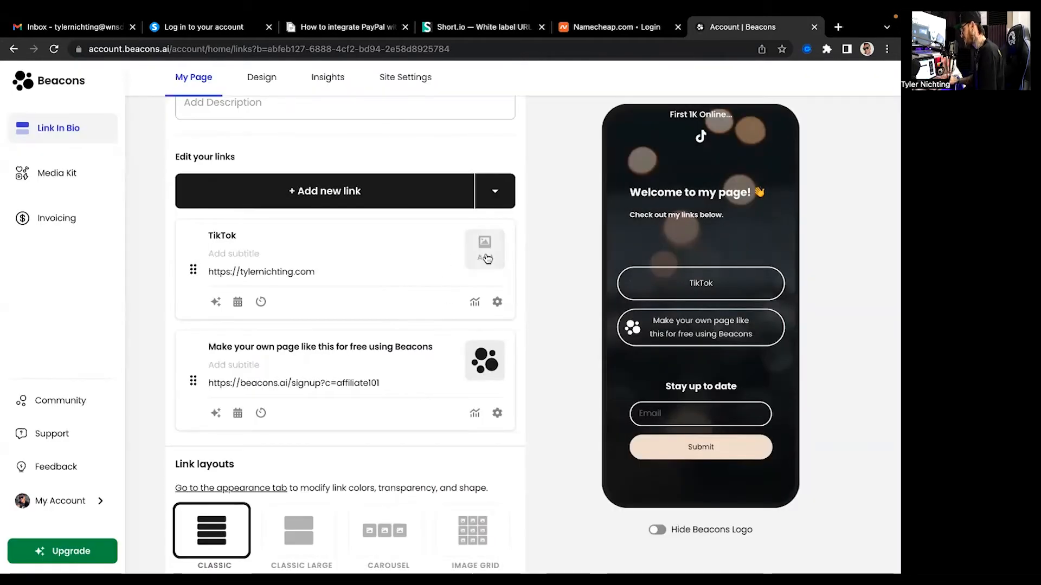
{"action": "left_click", "coordinate": [484, 244]}
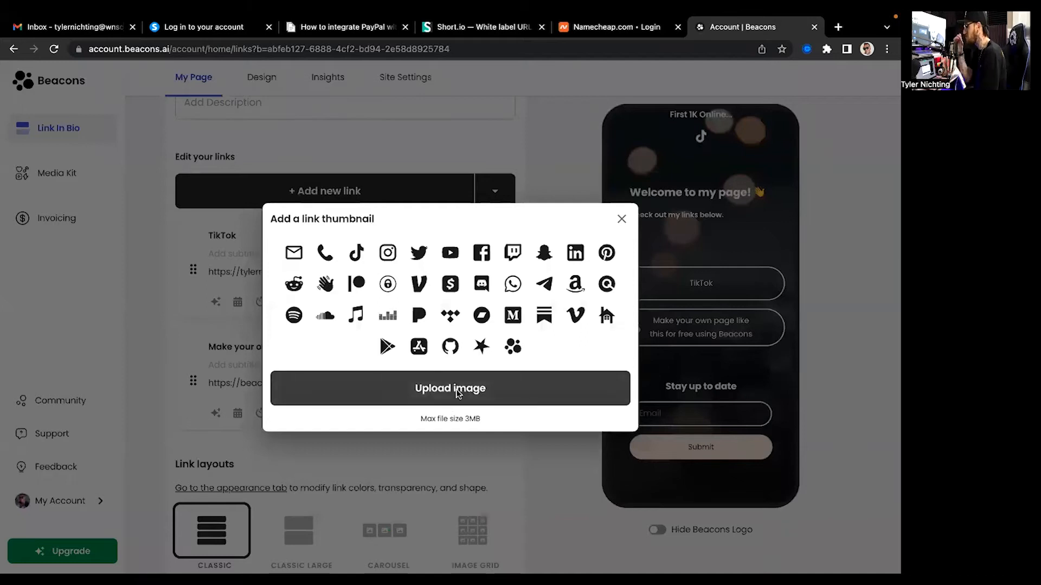
{"action": "left_click", "coordinate": [450, 388]}
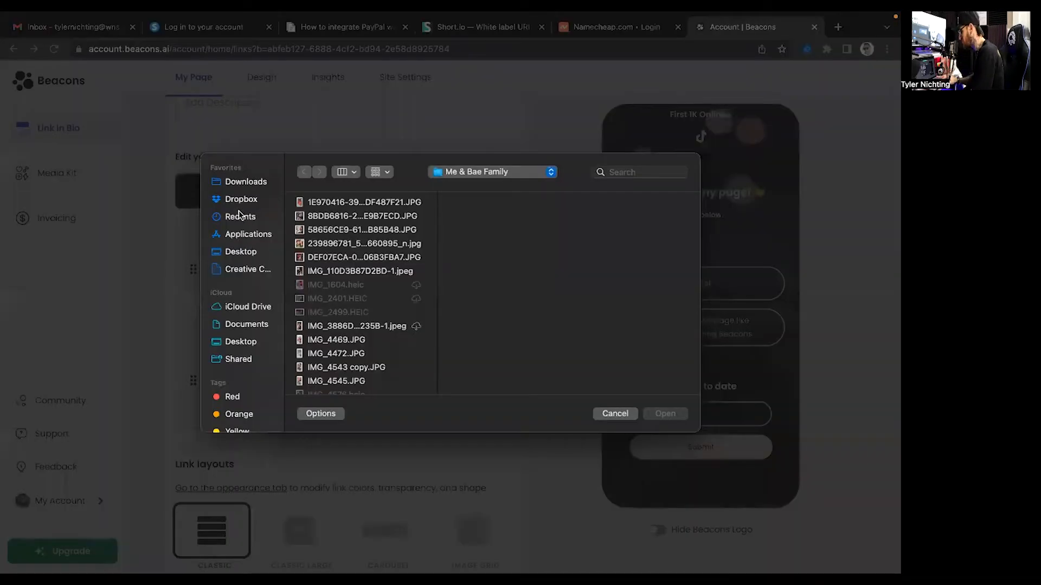
{"action": "left_click", "coordinate": [493, 172]}
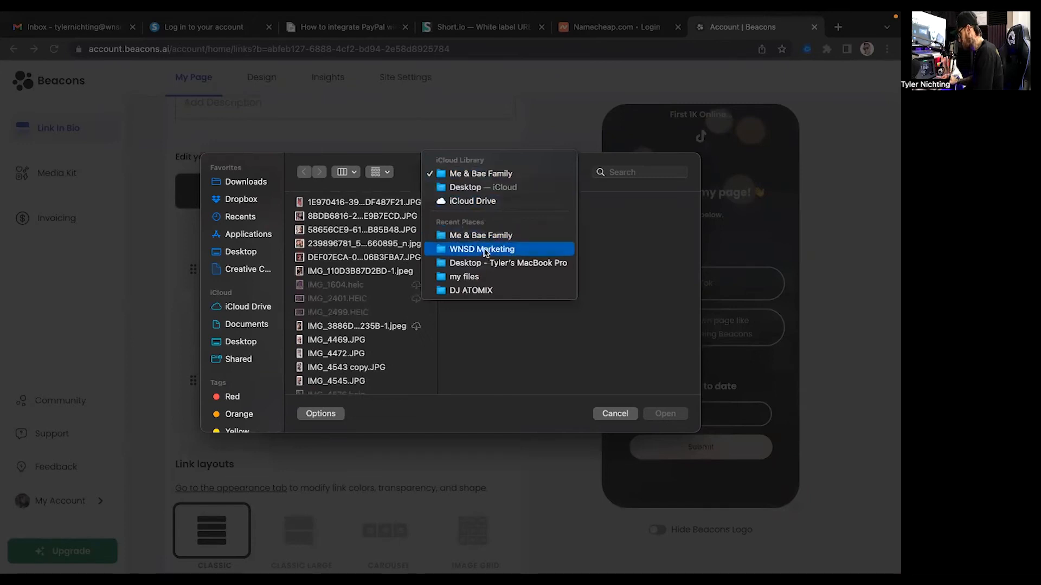
{"action": "left_click", "coordinate": [482, 249]}
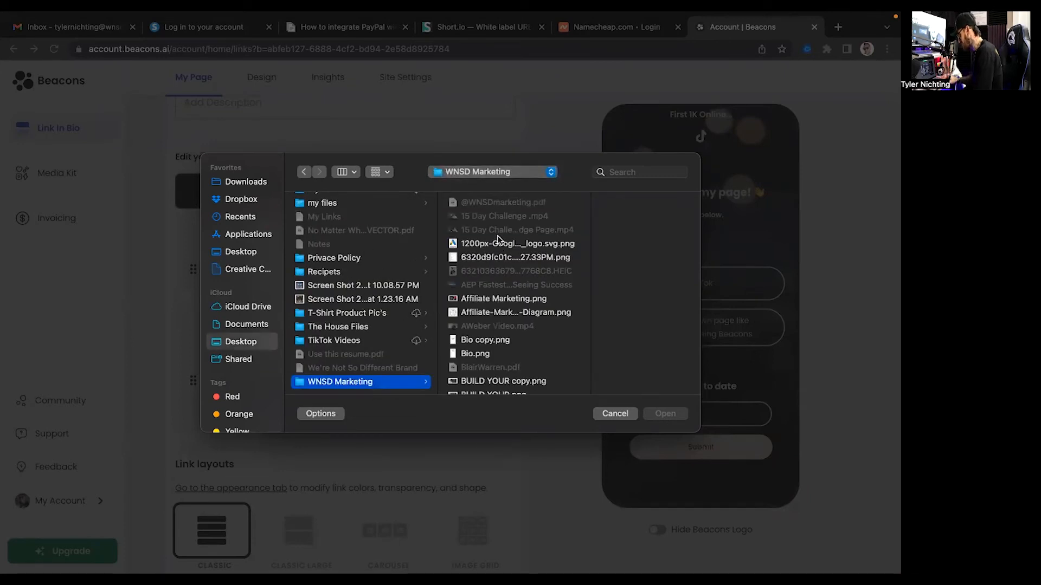
{"action": "scroll", "scroll_direction": "down", "scroll_amount": 3}
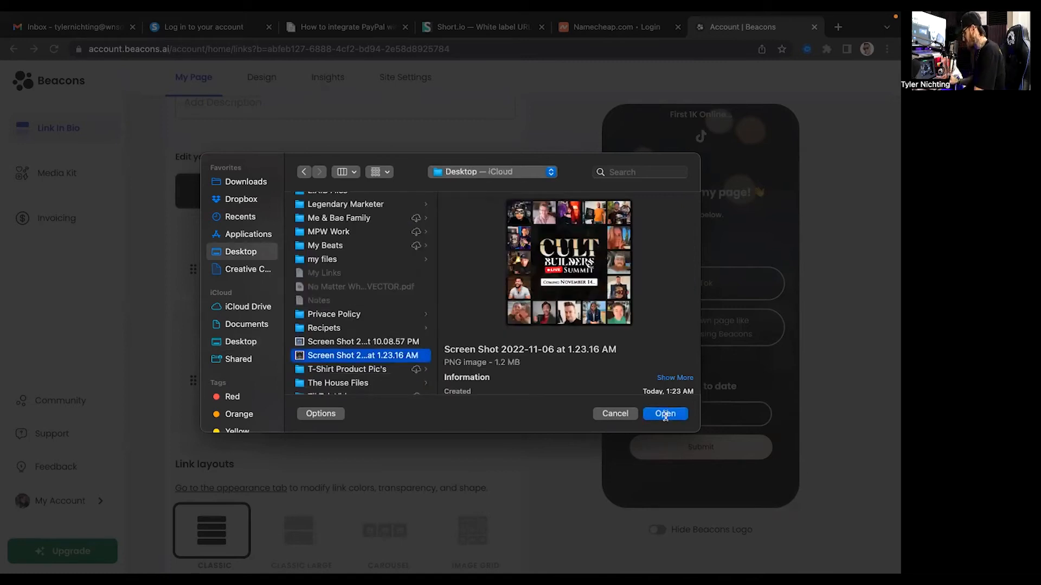
{"action": "left_click", "coordinate": [665, 414]}
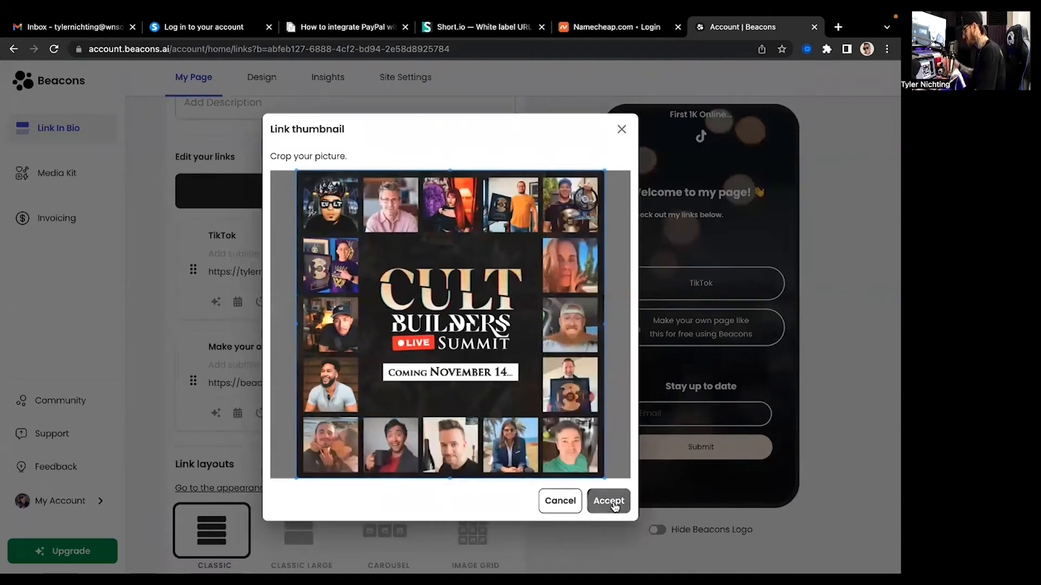
{"action": "left_click", "coordinate": [607, 501]}
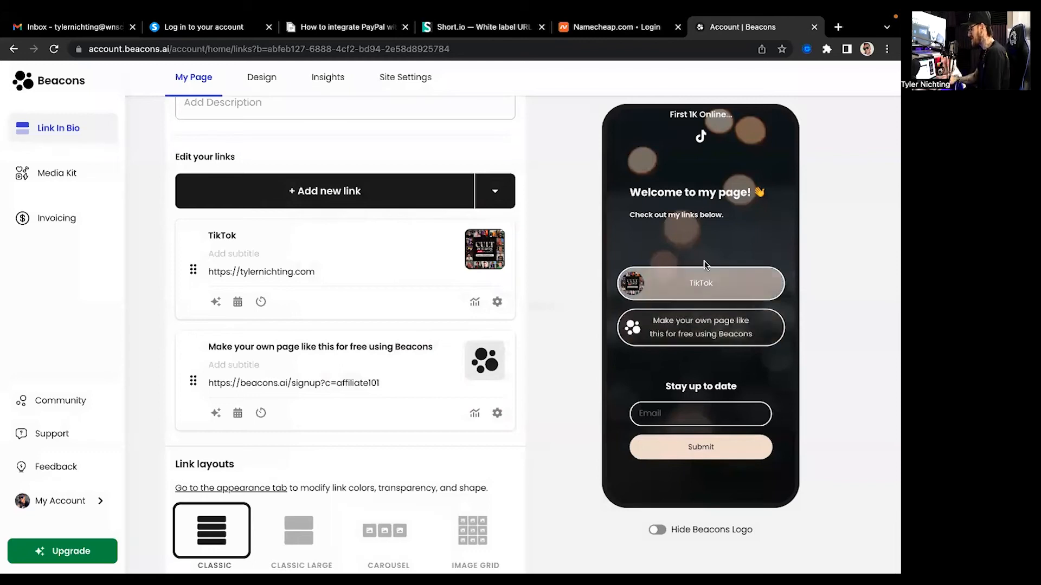
- Give the TikTok link the subtitle 'Looking to build a massive following that you can monetize…'
{"action": "left_click", "coordinate": [234, 254]}
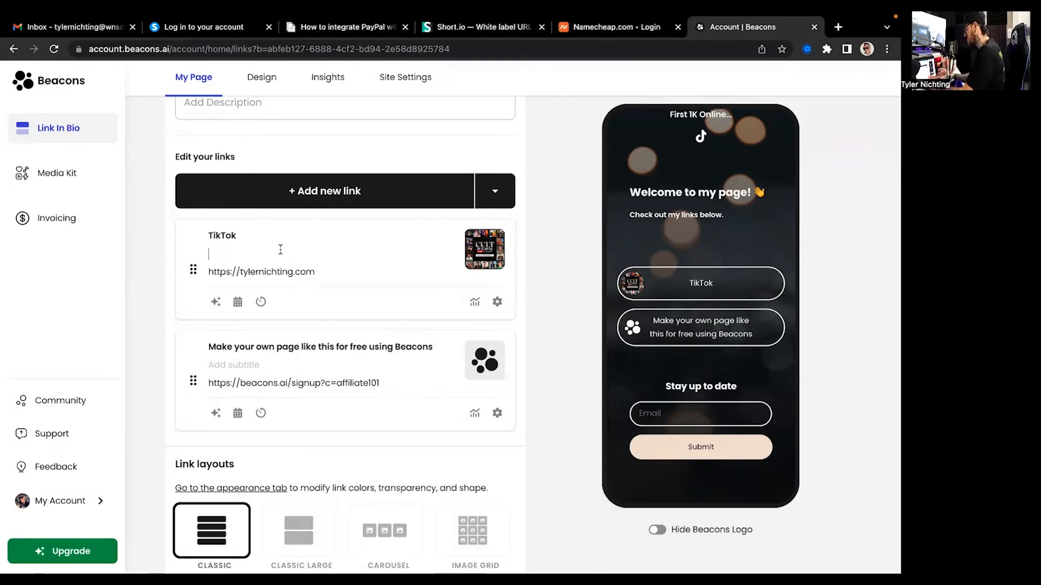
{"action": "type", "text": "Lokking"}
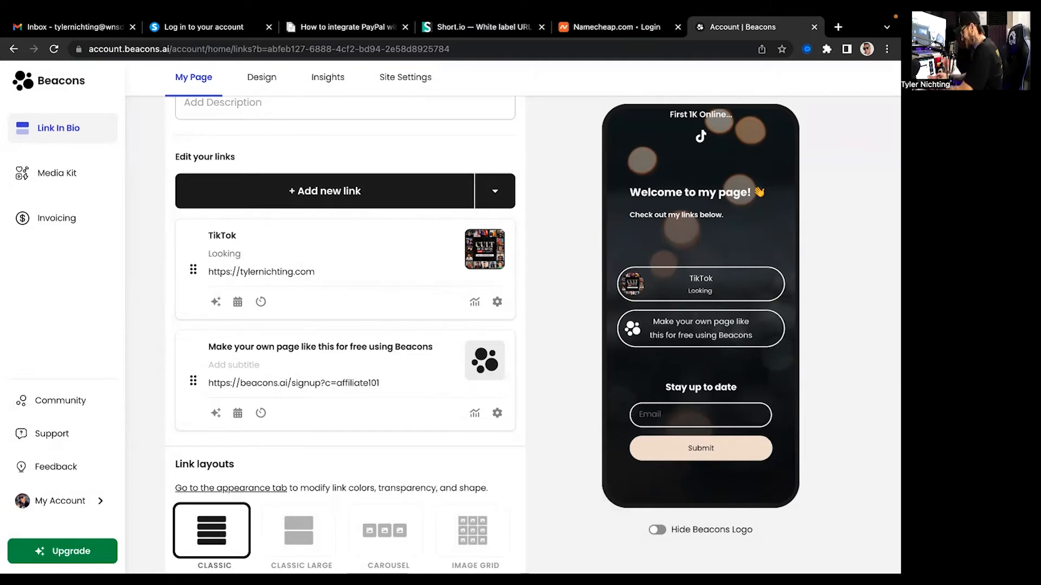
{"action": "type", "text": "Looking to build a massive following that you can monetize and turn into a cash cow?"}
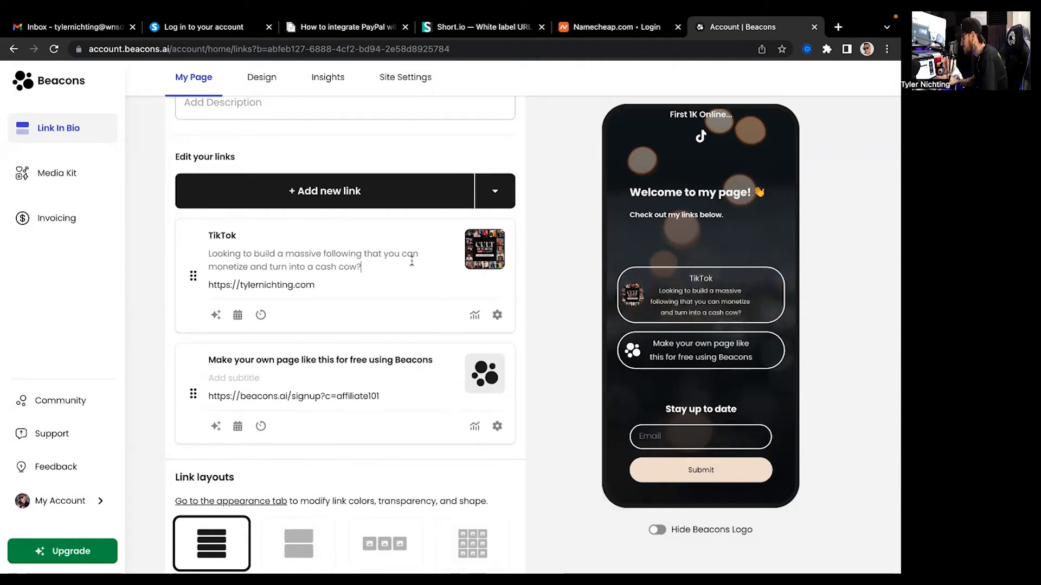
- Switch on the Link shadow toggle under Link layouts for all link buttons
{"action": "scroll", "scroll_direction": "down", "scroll_amount": 3}
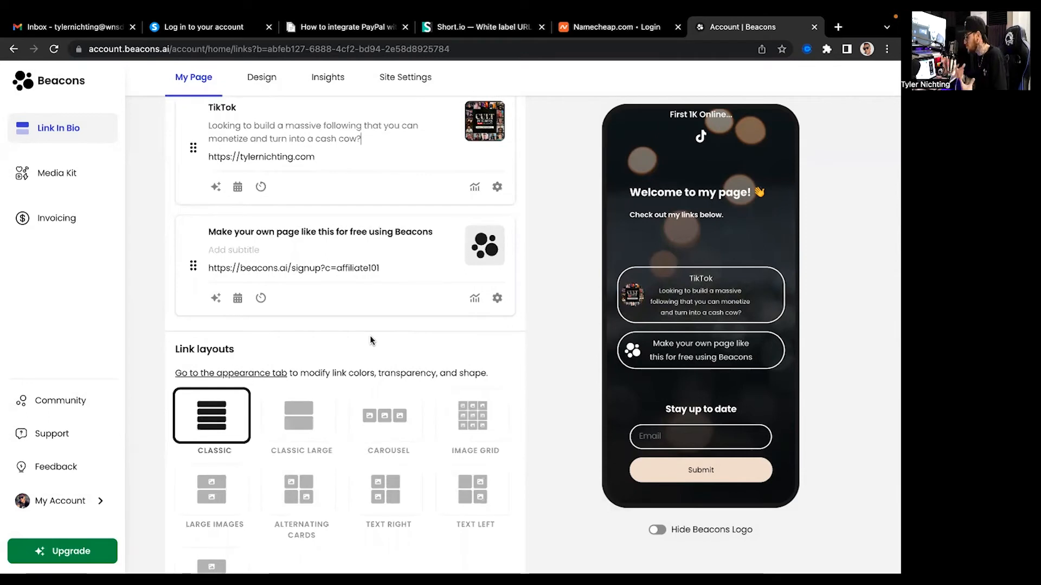
{"action": "scroll", "scroll_direction": "down", "scroll_amount": 3}
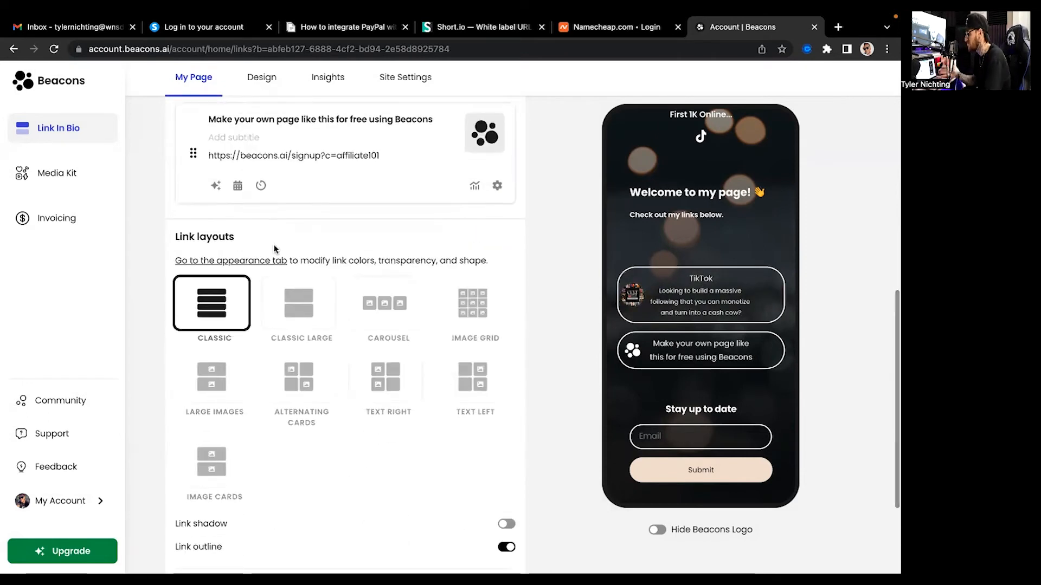
{"action": "scroll", "scroll_direction": "down", "scroll_amount": 3}
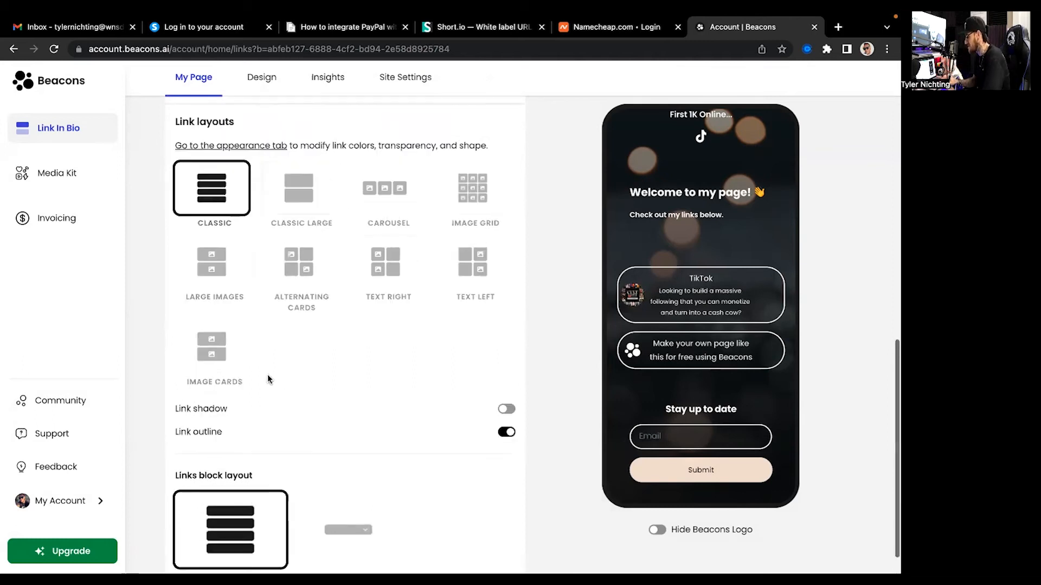
{"action": "scroll", "scroll_direction": "down", "scroll_amount": 3}
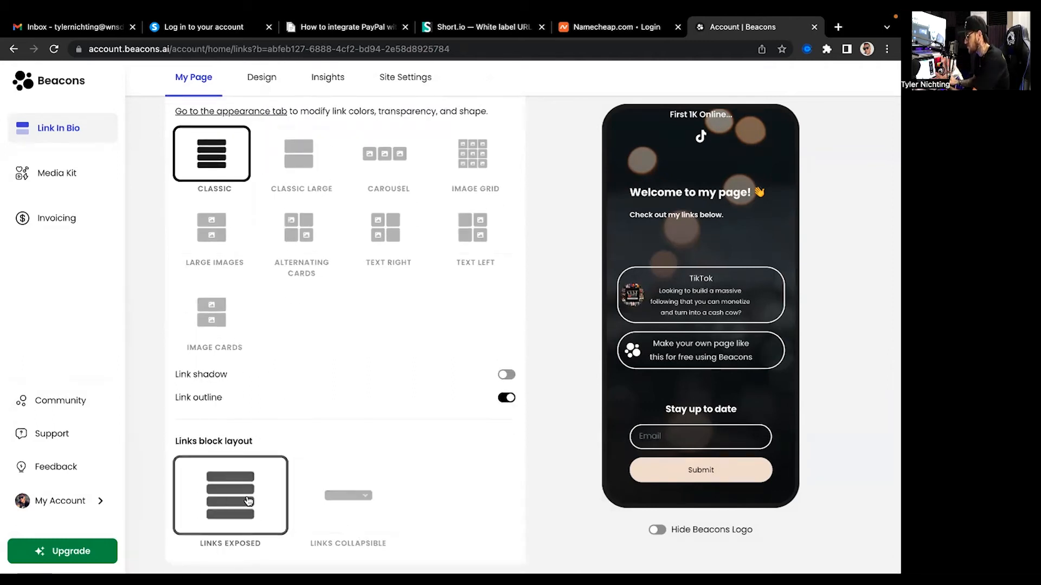
{"action": "mouse_move", "coordinate": [269, 416]}
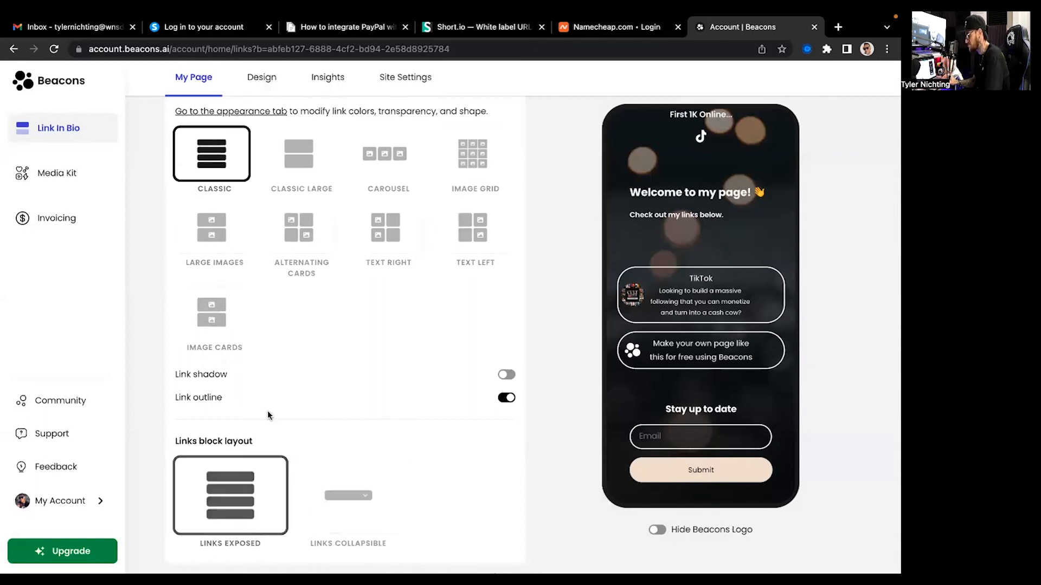
{"action": "scroll", "scroll_direction": "up", "scroll_amount": 3}
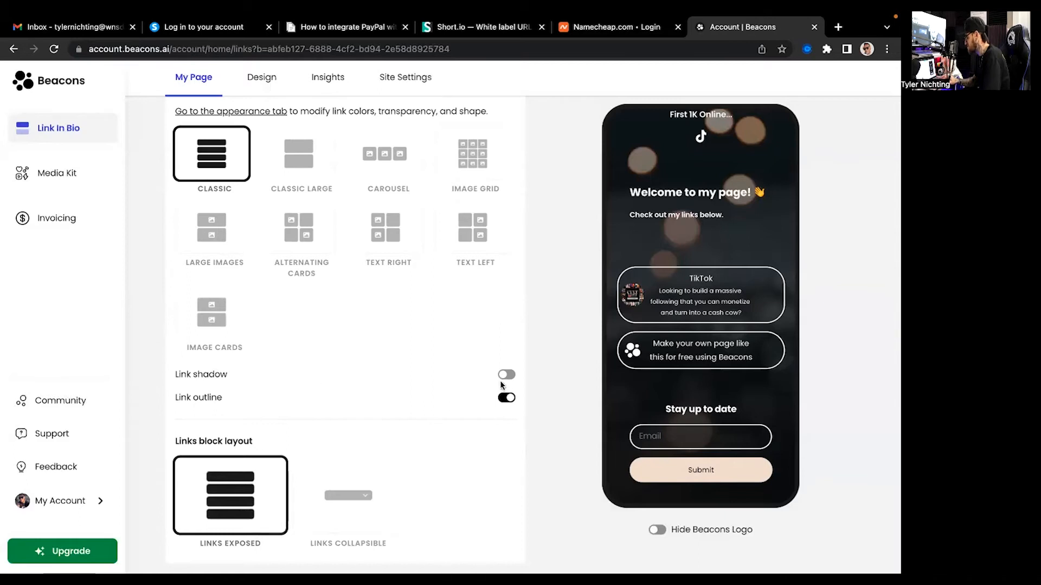
{"action": "left_click", "coordinate": [506, 375]}
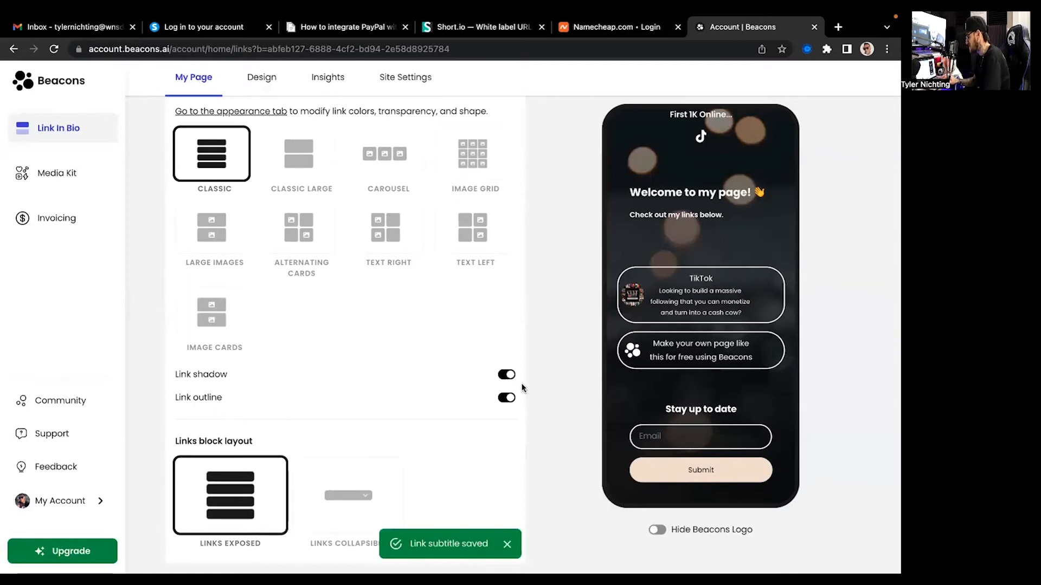
{"action": "mouse_move", "coordinate": [409, 292]}
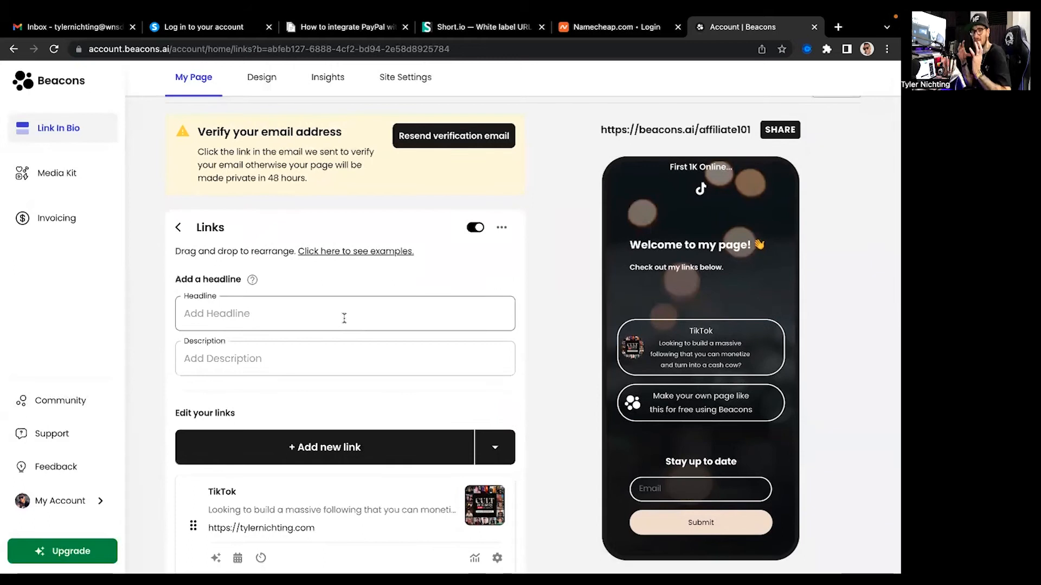
{"action": "mouse_move", "coordinate": [178, 227]}
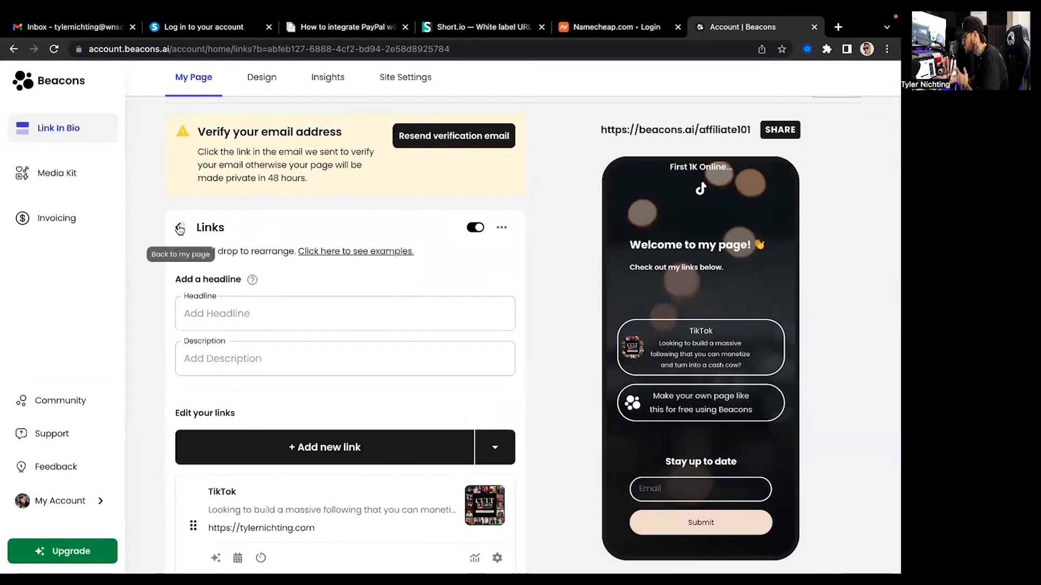
- Review the Email & SMS 'Stay up to date' signup form settings
{"action": "left_click", "coordinate": [178, 228]}
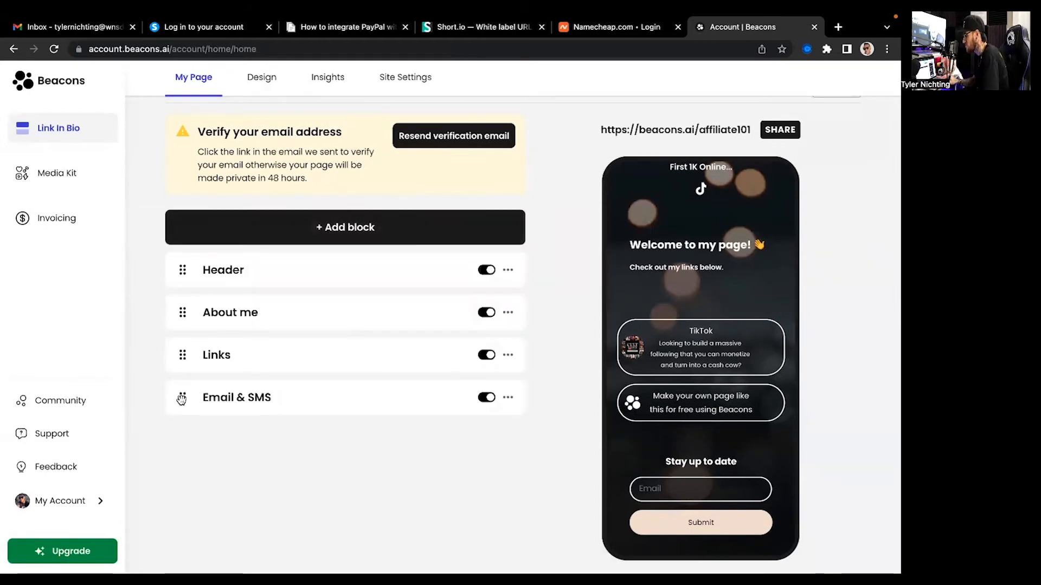
{"action": "left_click", "coordinate": [236, 397]}
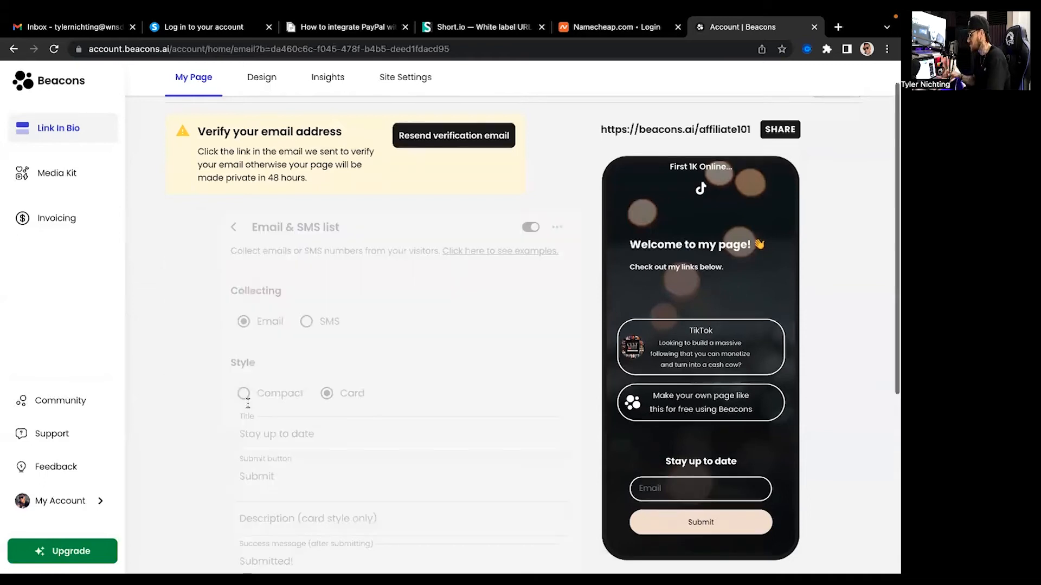
{"action": "scroll", "scroll_direction": "down", "scroll_amount": 3}
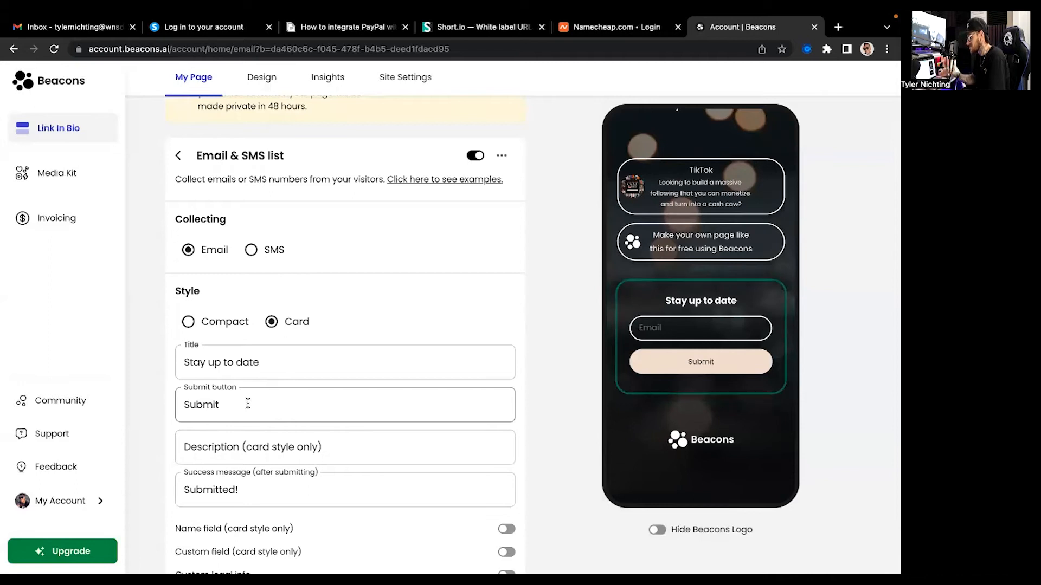
{"action": "scroll", "scroll_direction": "down", "scroll_amount": 3}
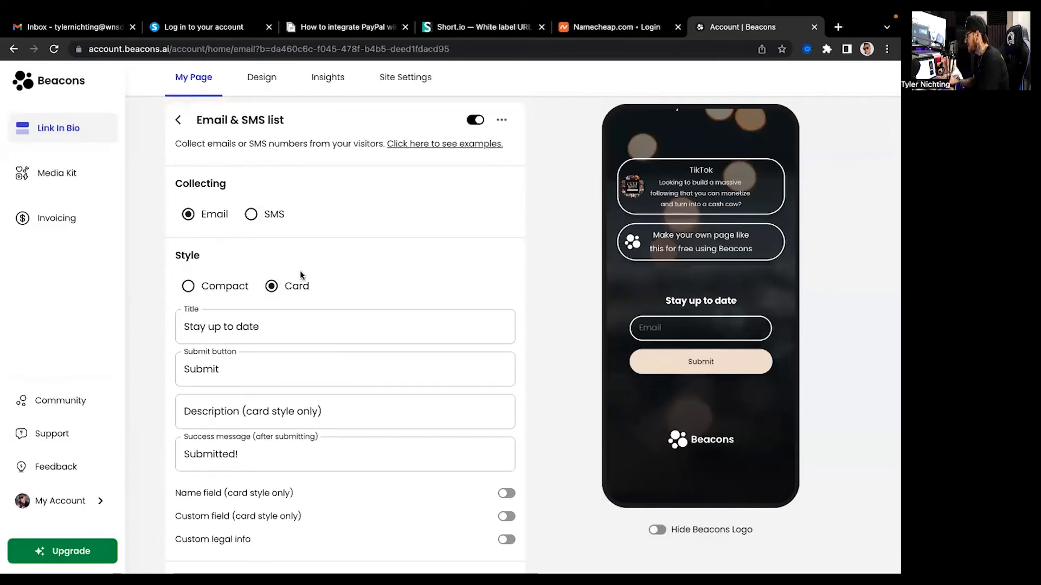
{"action": "scroll", "scroll_direction": "down", "scroll_amount": 3}
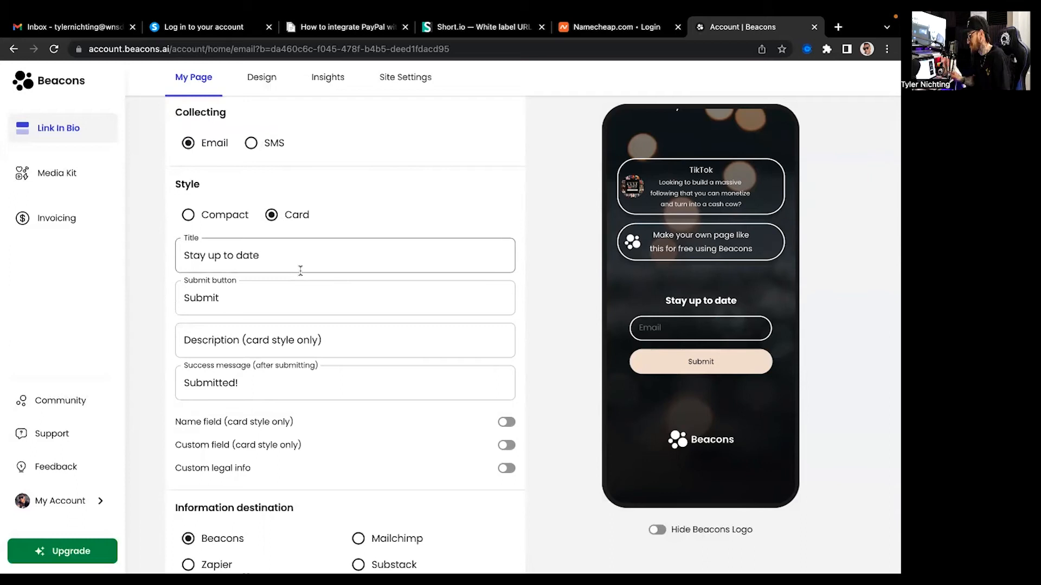
{"action": "scroll", "scroll_direction": "down", "scroll_amount": 3}
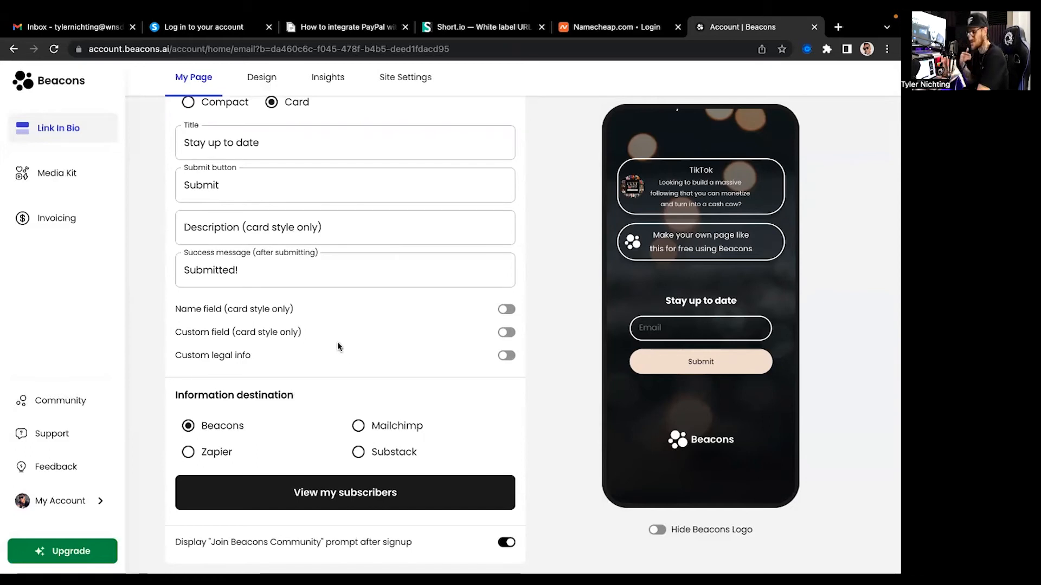
{"action": "scroll", "scroll_direction": "down", "scroll_amount": 3}
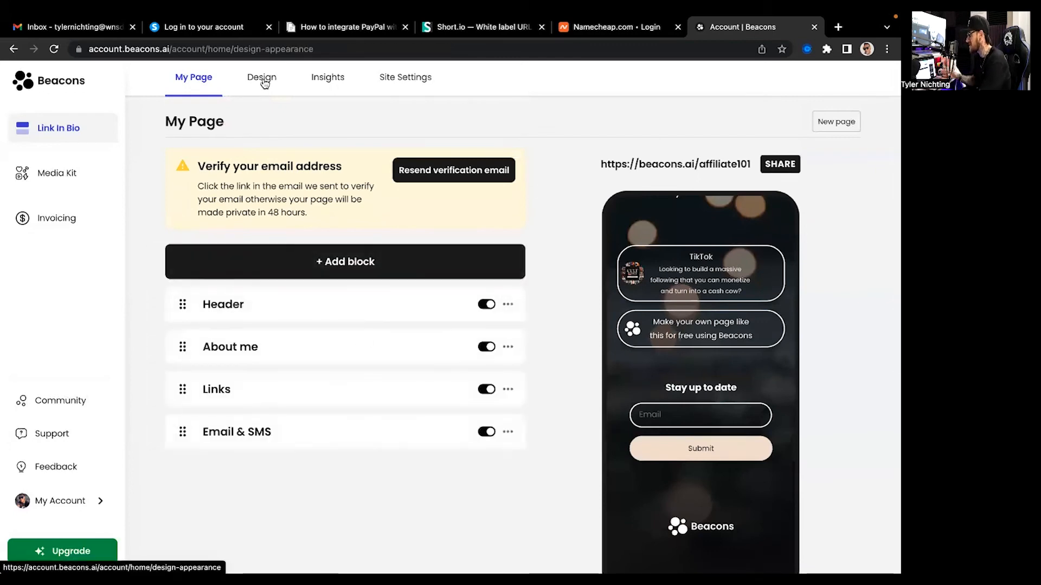
- Keep the current appearance and set a dusky mountain-and-lake Unsplash photo as background
{"action": "left_click", "coordinate": [261, 77]}
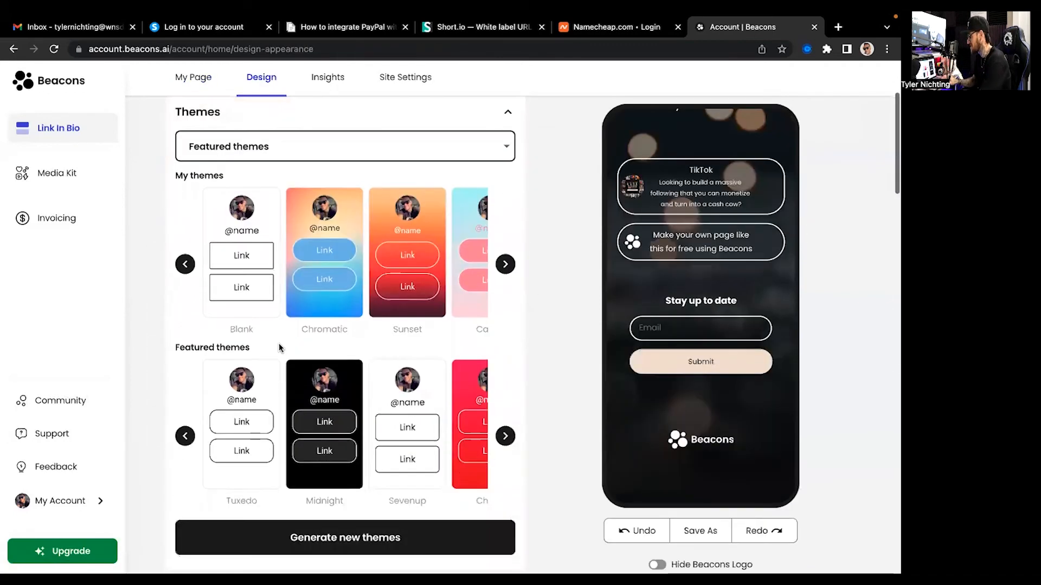
{"action": "scroll", "scroll_direction": "down", "scroll_amount": 3}
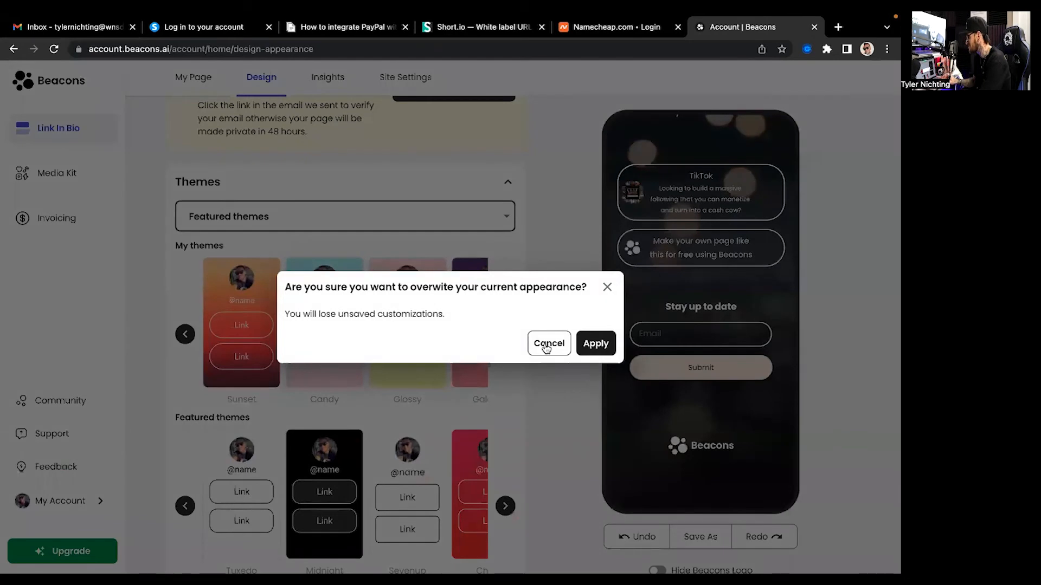
{"action": "left_click", "coordinate": [548, 343]}
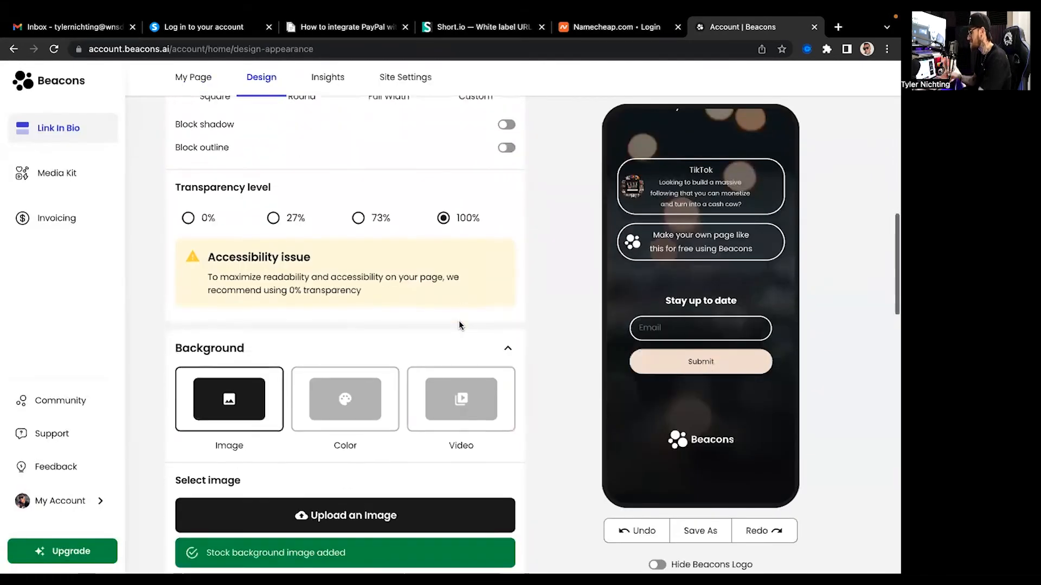
{"action": "mouse_move", "coordinate": [418, 249]}
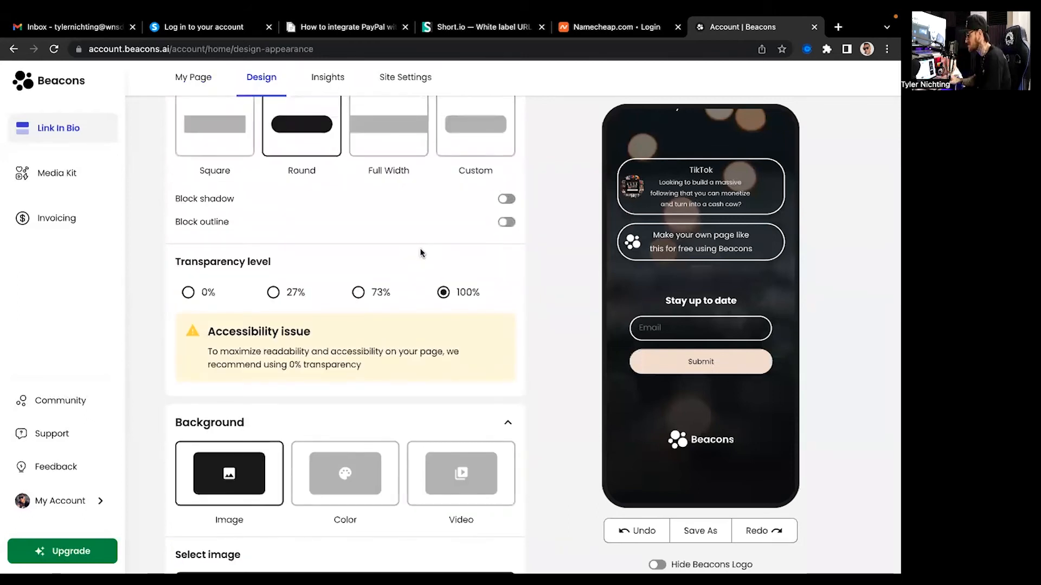
{"action": "scroll", "scroll_direction": "down", "scroll_amount": 3}
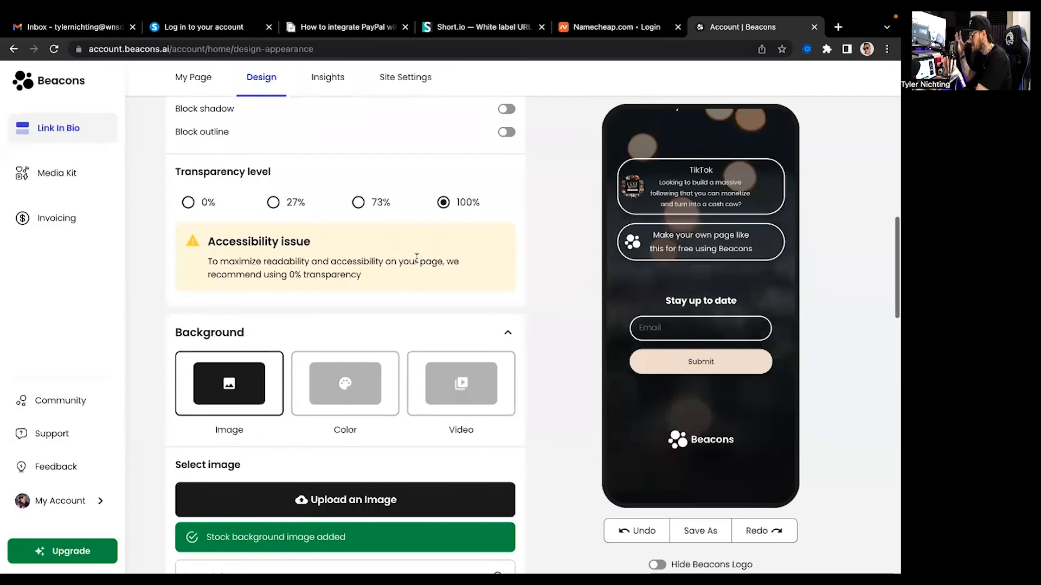
{"action": "scroll", "scroll_direction": "down", "scroll_amount": 3}
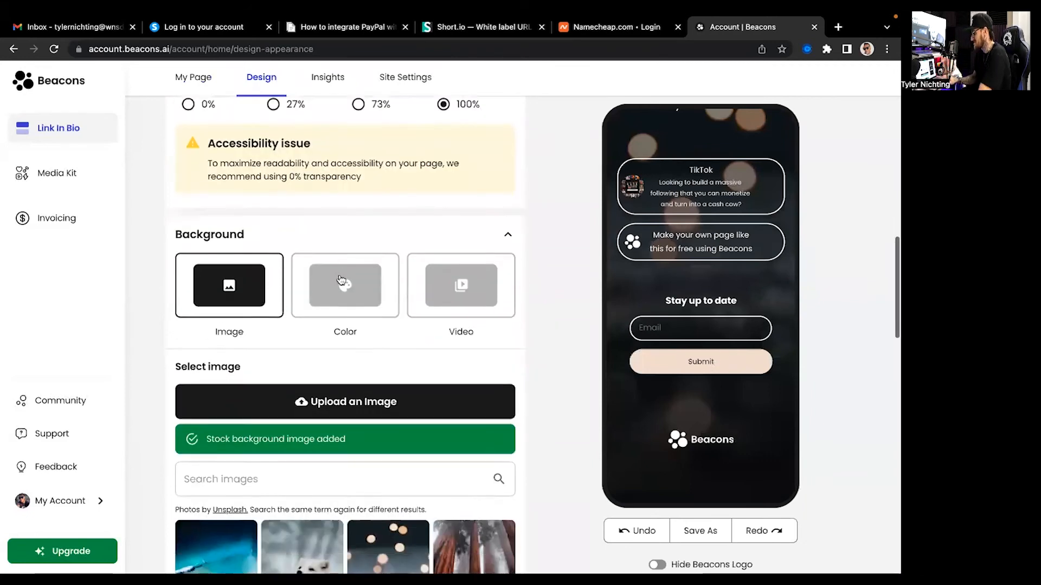
{"action": "scroll", "scroll_direction": "down", "scroll_amount": 3}
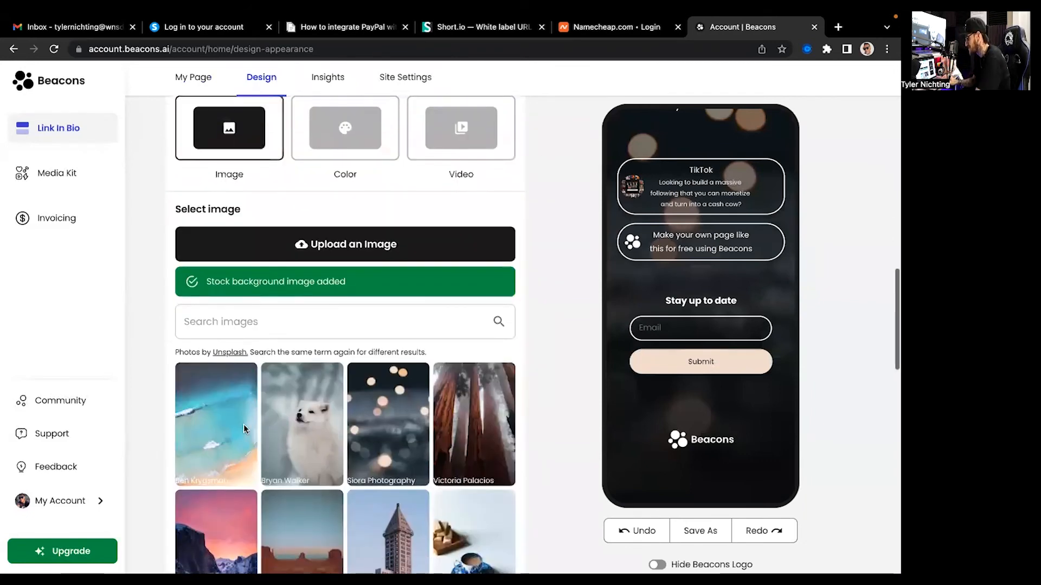
{"action": "left_click", "coordinate": [388, 423]}
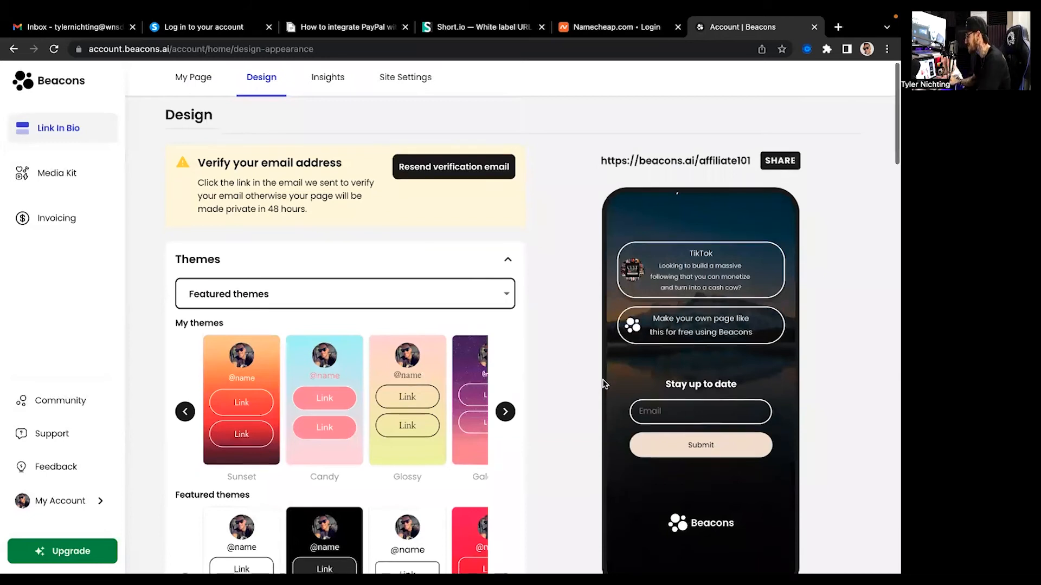
{"action": "scroll", "scroll_direction": "down", "scroll_amount": 3}
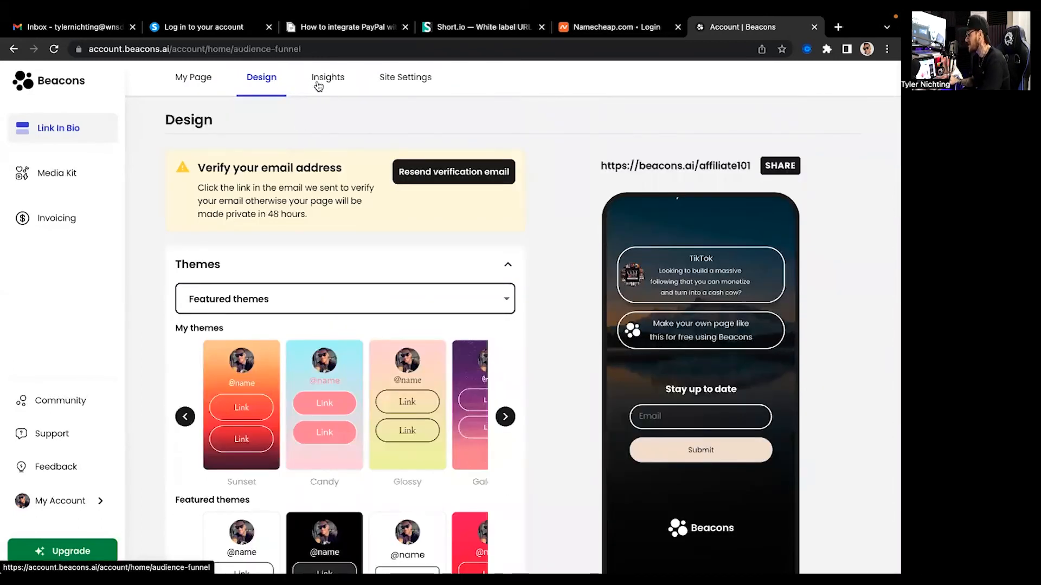
- Browse the locked Traffic analytics on the Insights page
{"action": "left_click", "coordinate": [328, 77]}
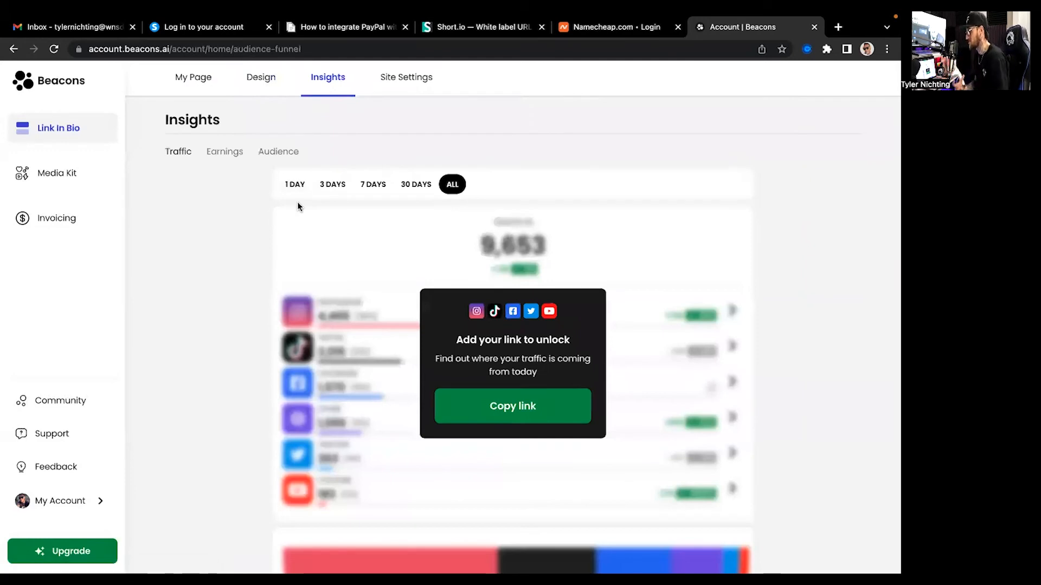
{"action": "scroll", "scroll_direction": "down", "scroll_amount": 3}
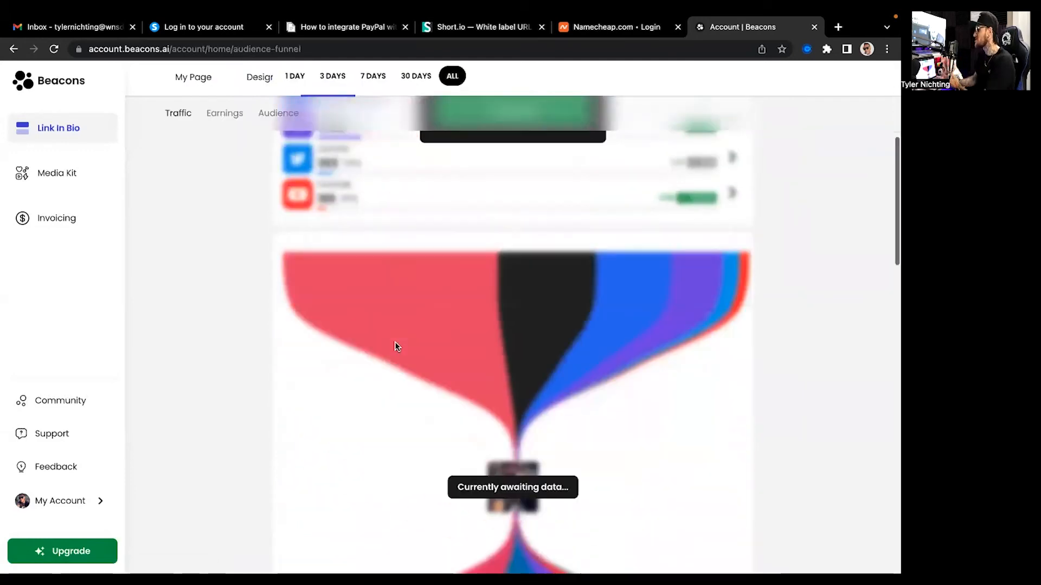
{"action": "scroll", "scroll_direction": "down", "scroll_amount": 3}
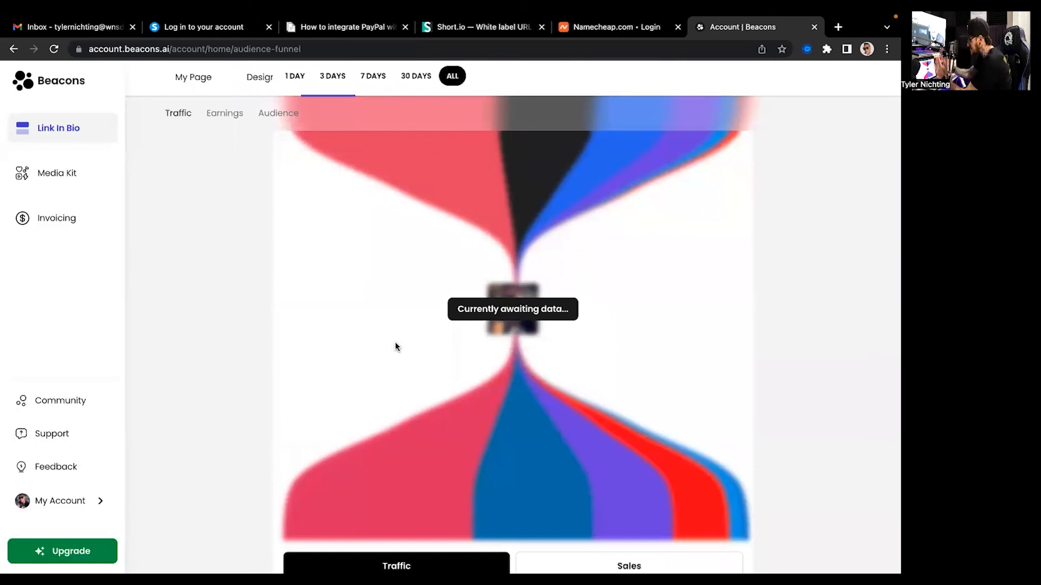
{"action": "scroll", "scroll_direction": "down", "scroll_amount": 3}
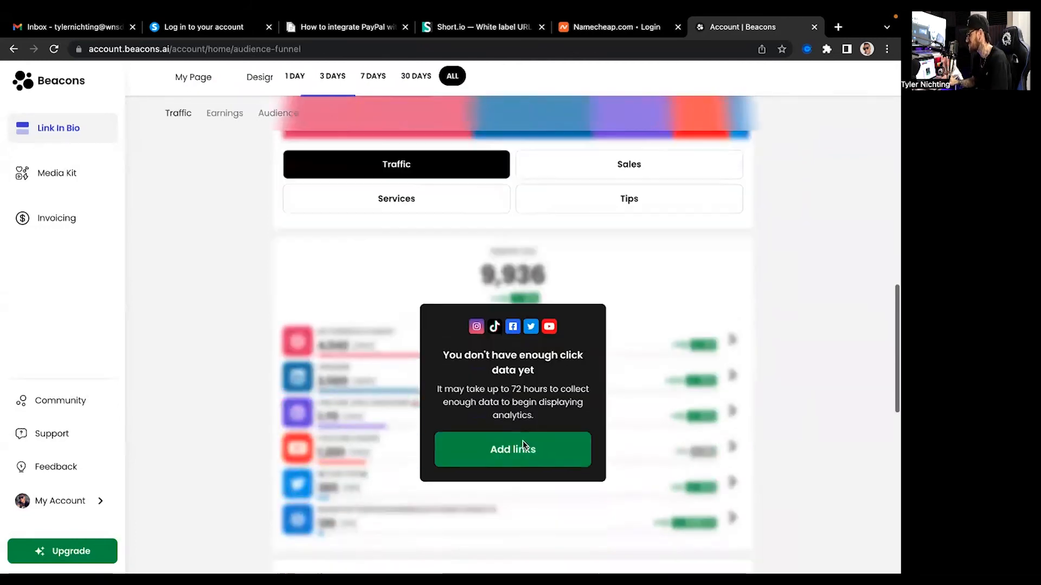
{"action": "scroll", "scroll_direction": "down", "scroll_amount": 3}
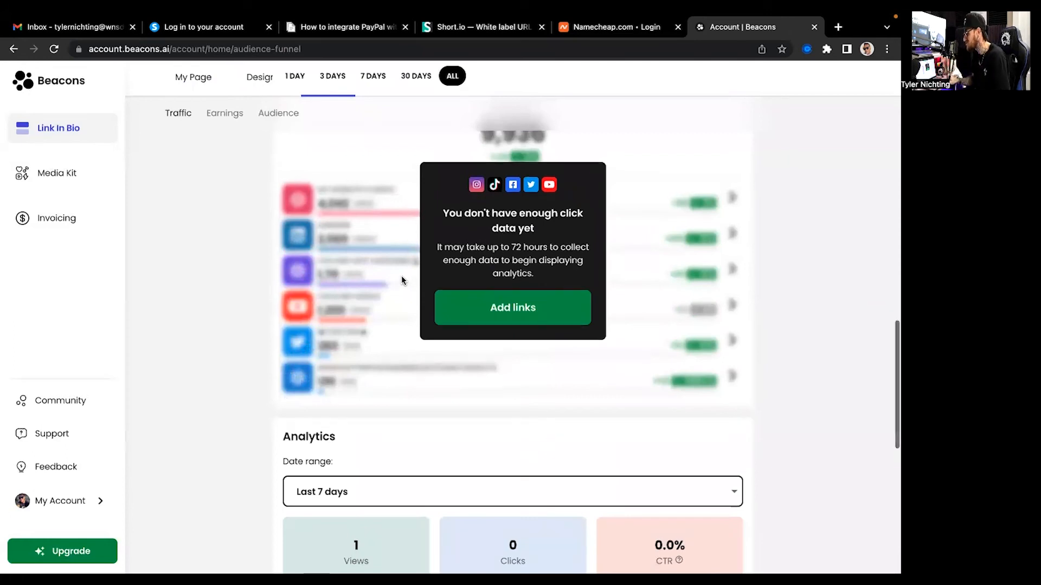
{"action": "left_click", "coordinate": [328, 77]}
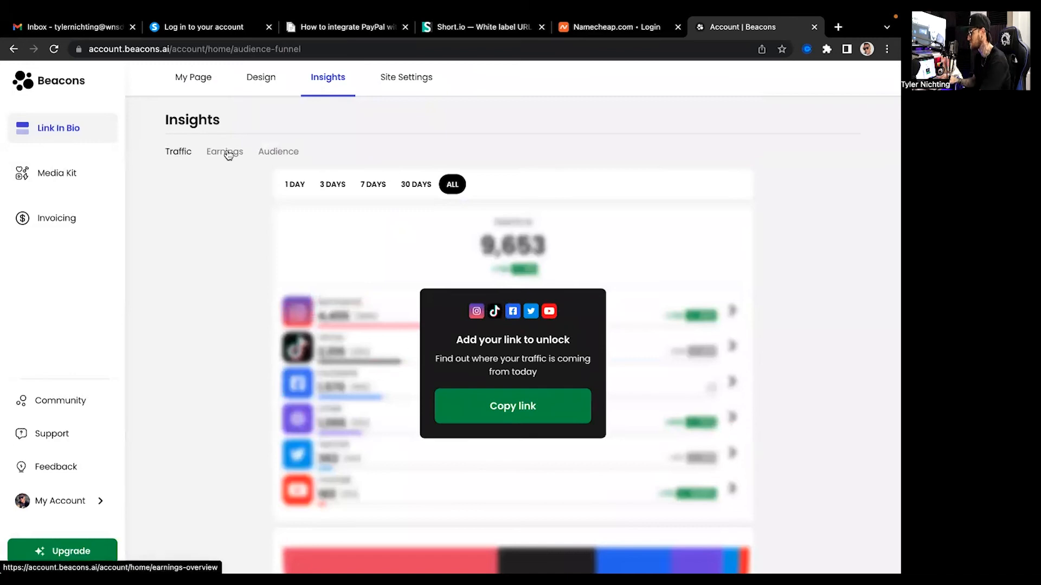
- Review the Audience, Earnings and Site Settings sections, then return to My Page
{"action": "left_click", "coordinate": [278, 151]}
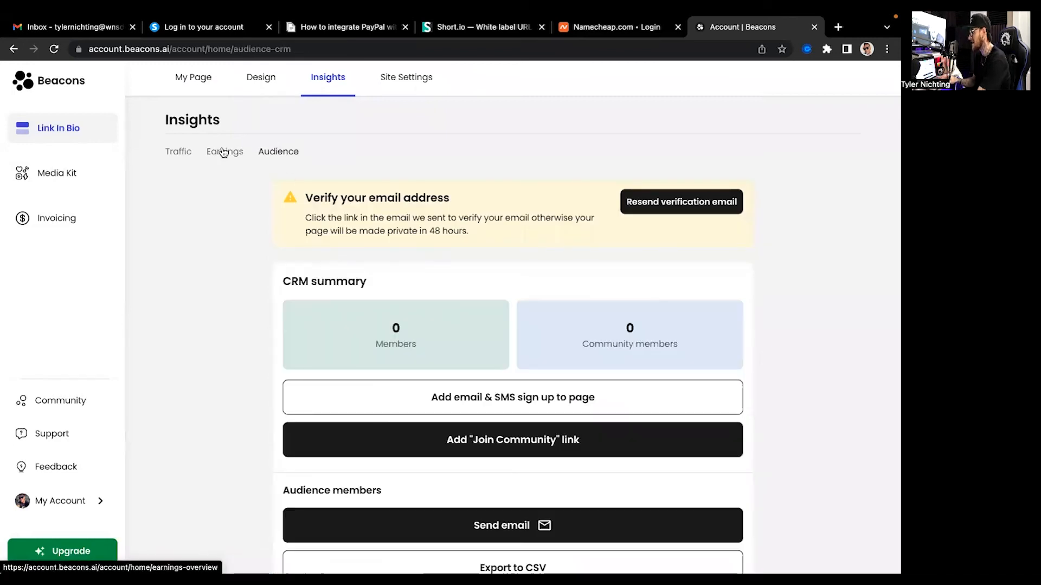
{"action": "left_click", "coordinate": [224, 151]}
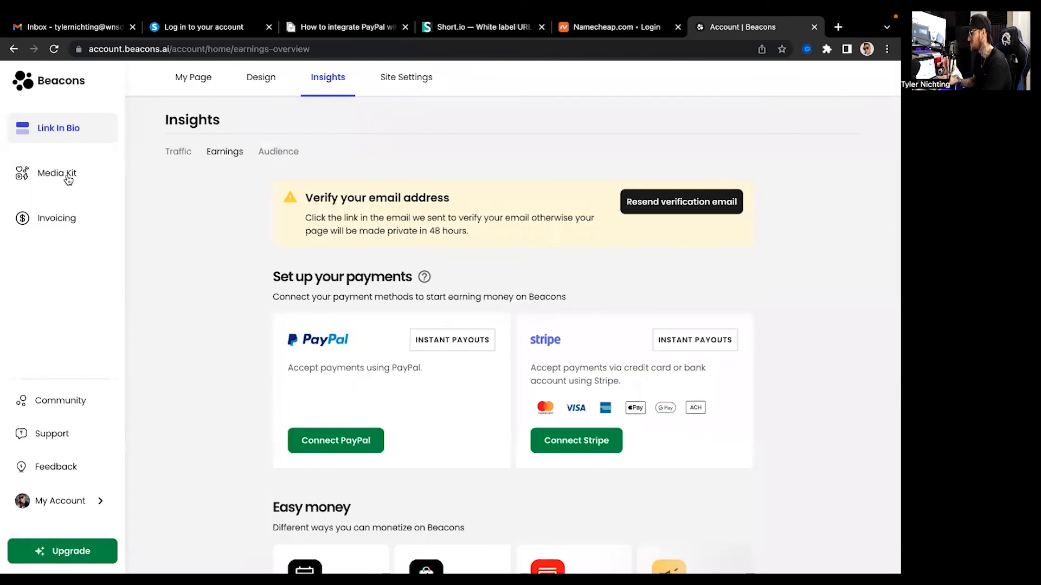
{"action": "mouse_move", "coordinate": [103, 94]}
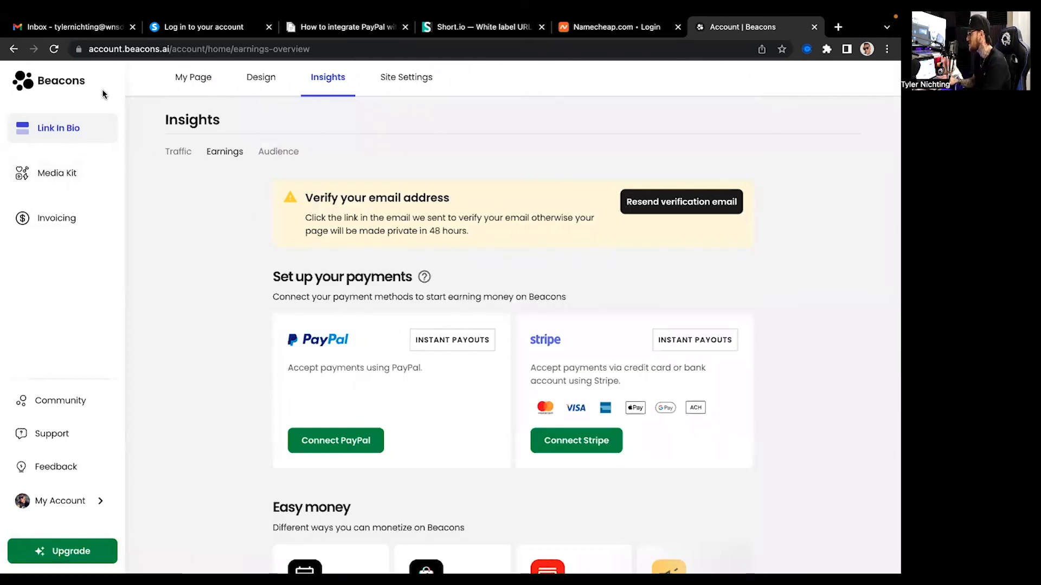
{"action": "mouse_move", "coordinate": [691, 106]}
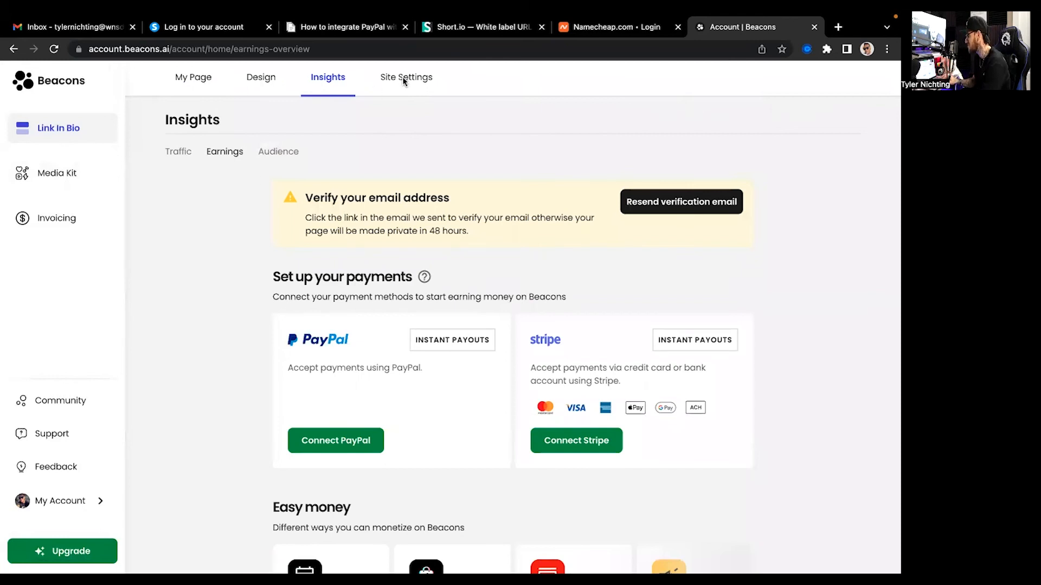
{"action": "left_click", "coordinate": [406, 77]}
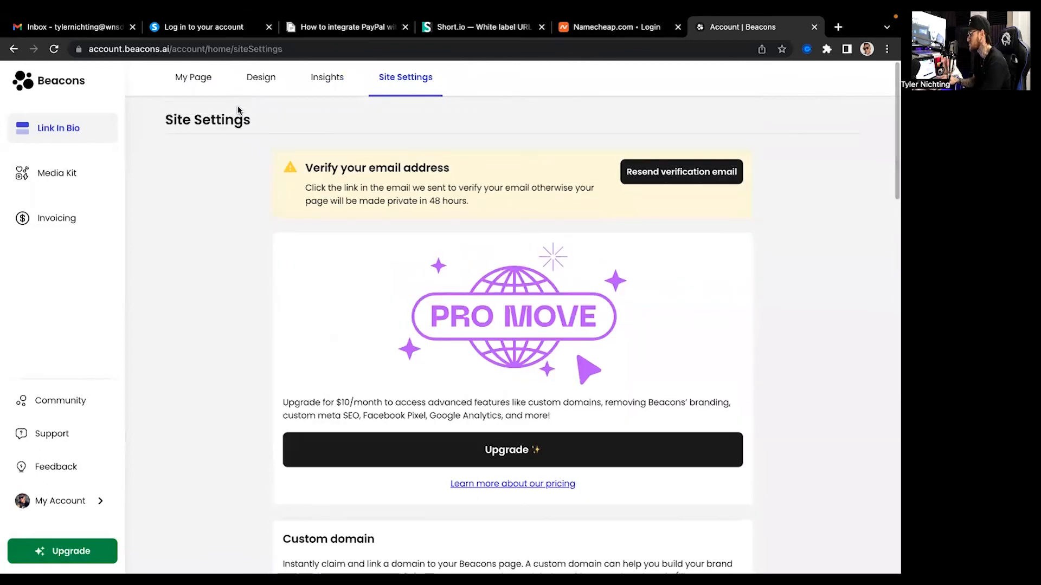
{"action": "left_click", "coordinate": [193, 77]}
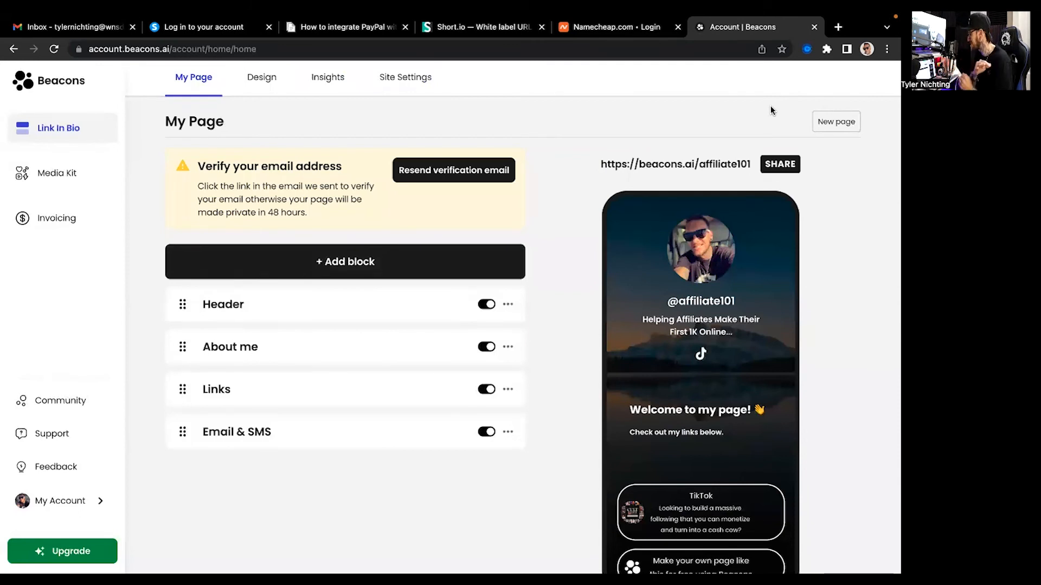
{"action": "mouse_move", "coordinate": [80, 39]}
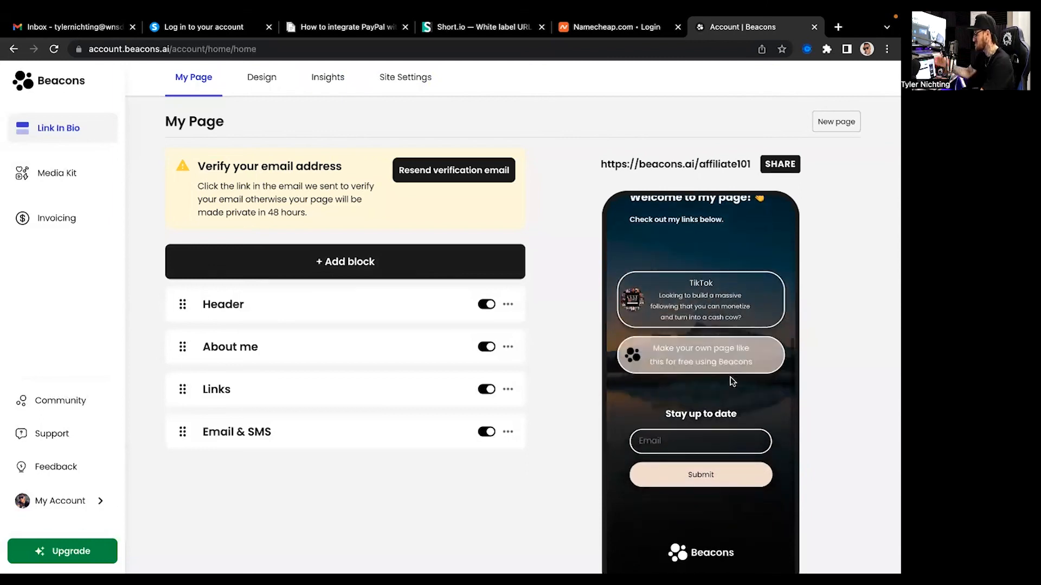
{"action": "scroll", "scroll_direction": "down", "scroll_amount": 3}
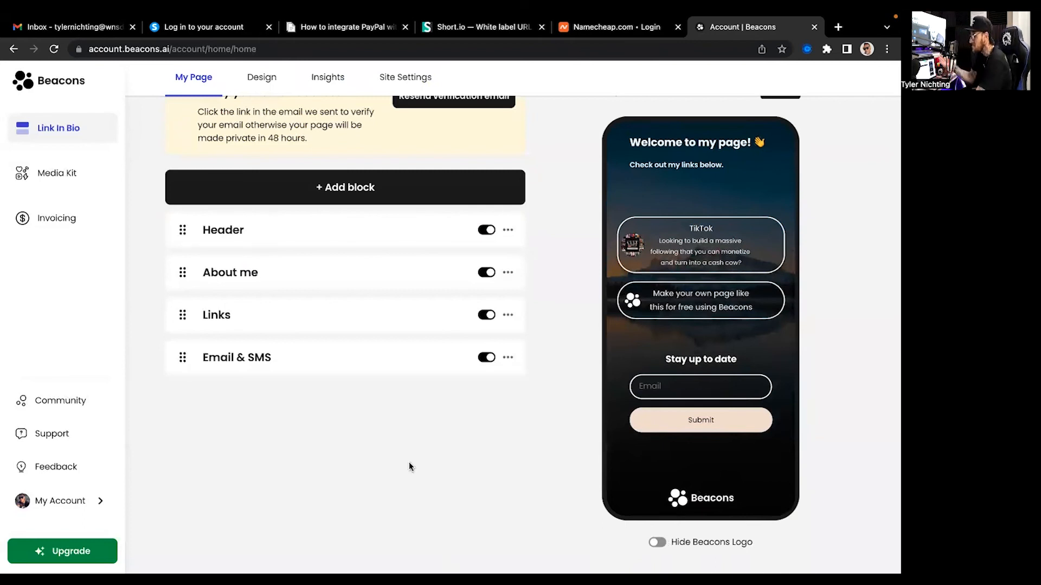
{"action": "mouse_move", "coordinate": [417, 446]}
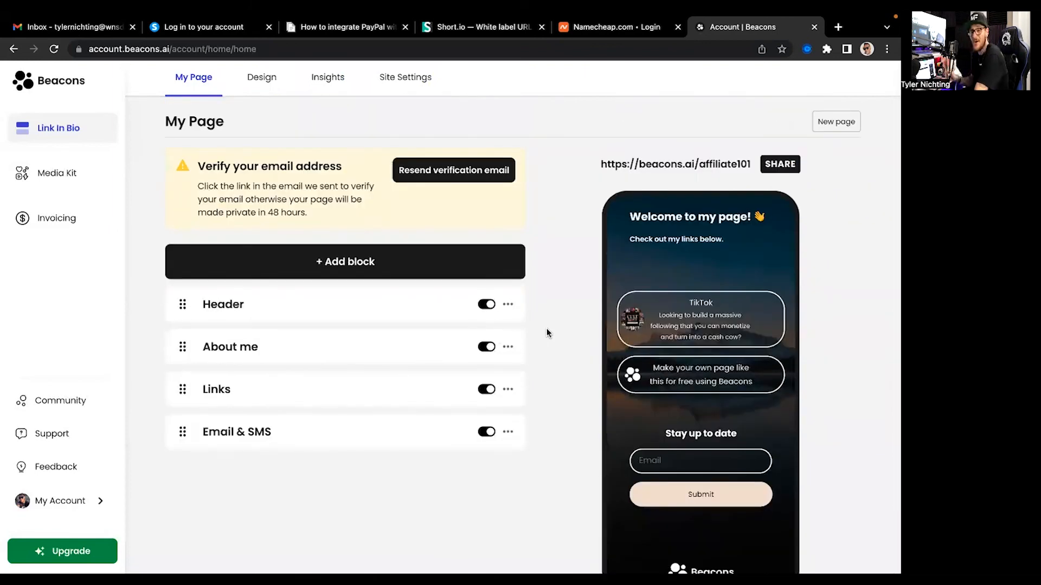
{"action": "mouse_move", "coordinate": [536, 294]}
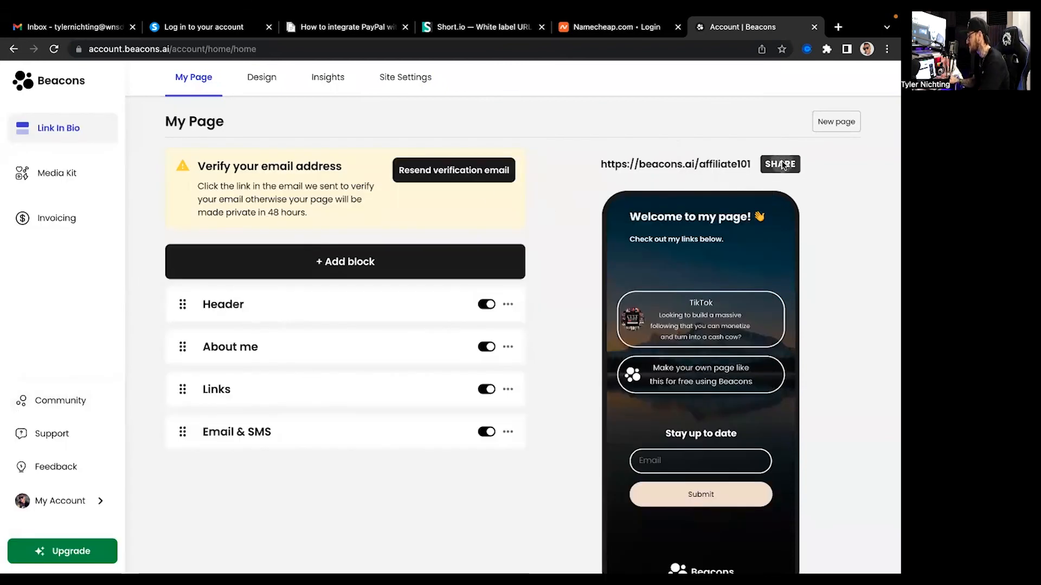
{"action": "left_click", "coordinate": [779, 164]}
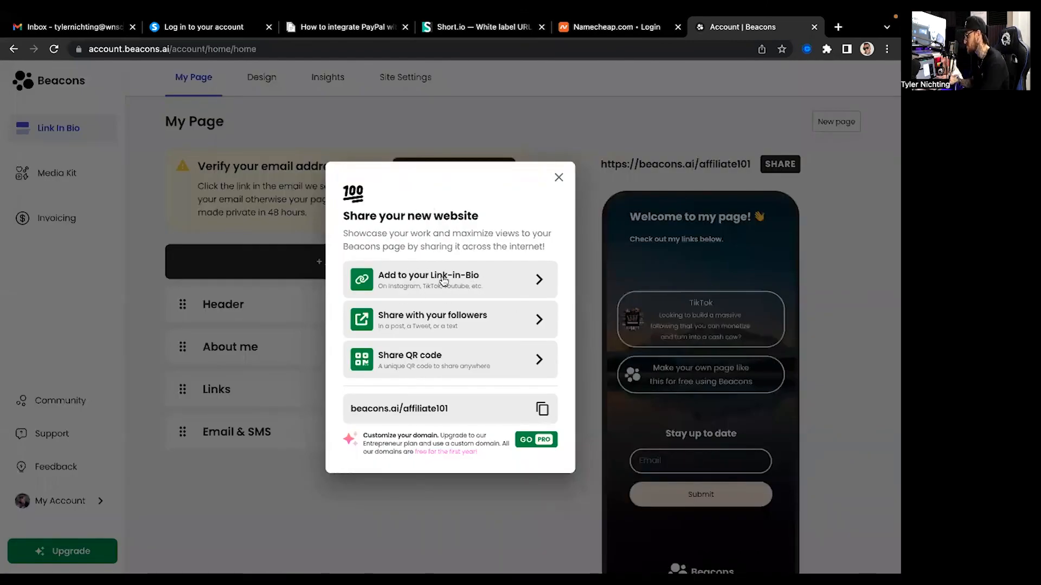
{"action": "mouse_move", "coordinate": [431, 364]}
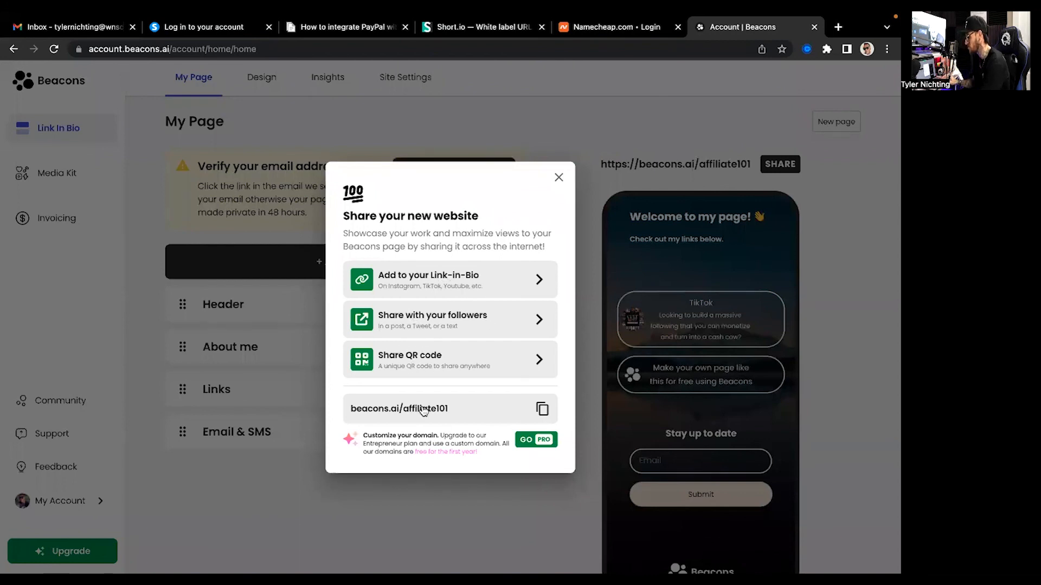
{"action": "mouse_move", "coordinate": [371, 381]}
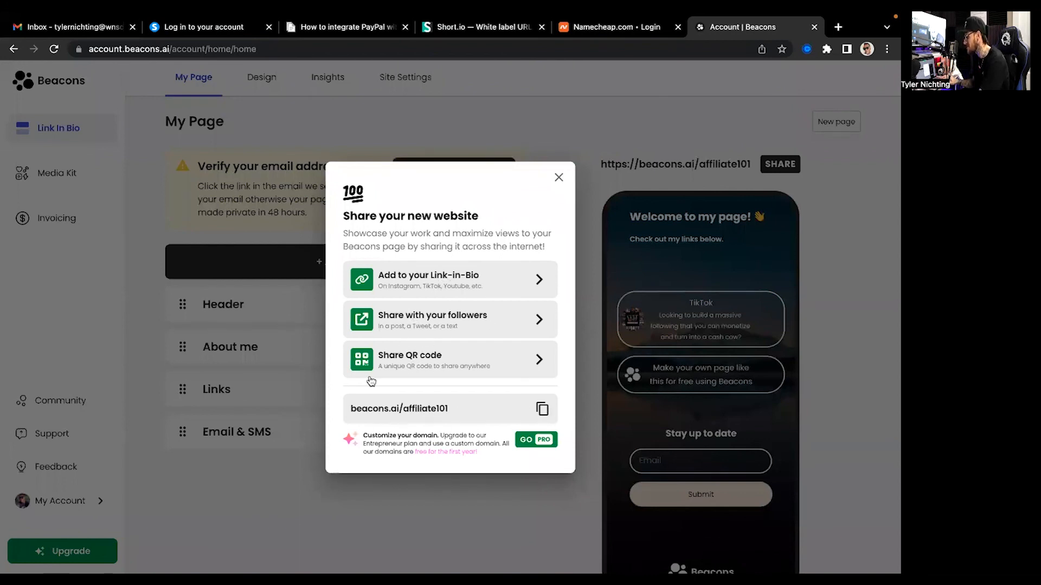
{"action": "mouse_move", "coordinate": [479, 302]}
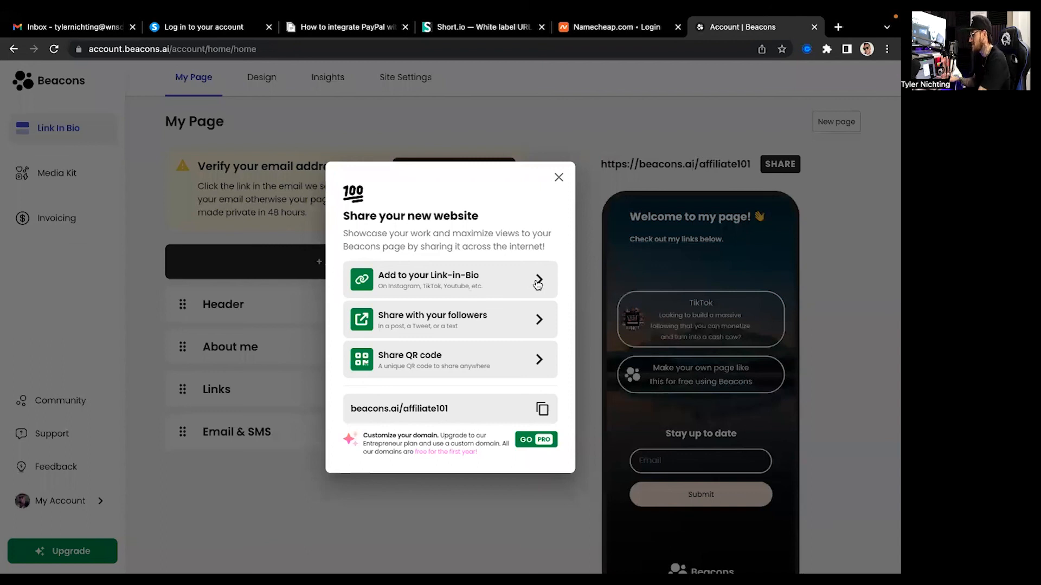
{"action": "left_click", "coordinate": [449, 279]}
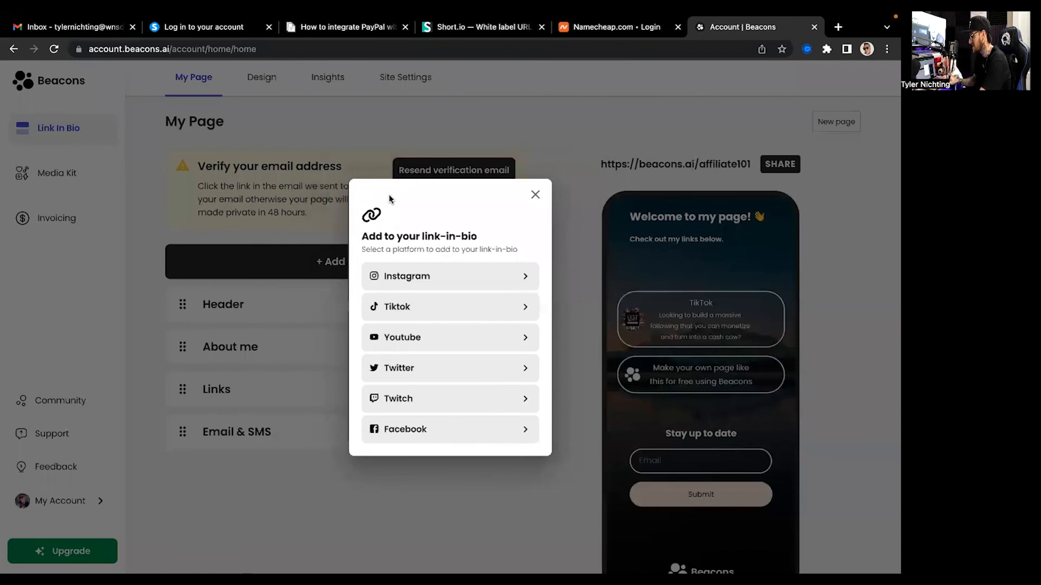
{"action": "mouse_move", "coordinate": [414, 319]}
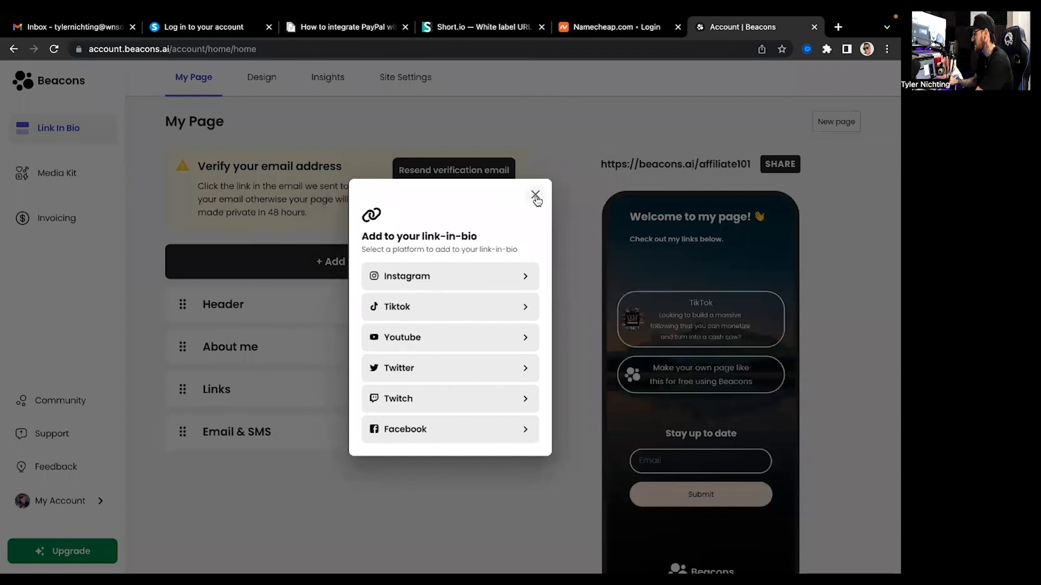
{"action": "left_click", "coordinate": [535, 196]}
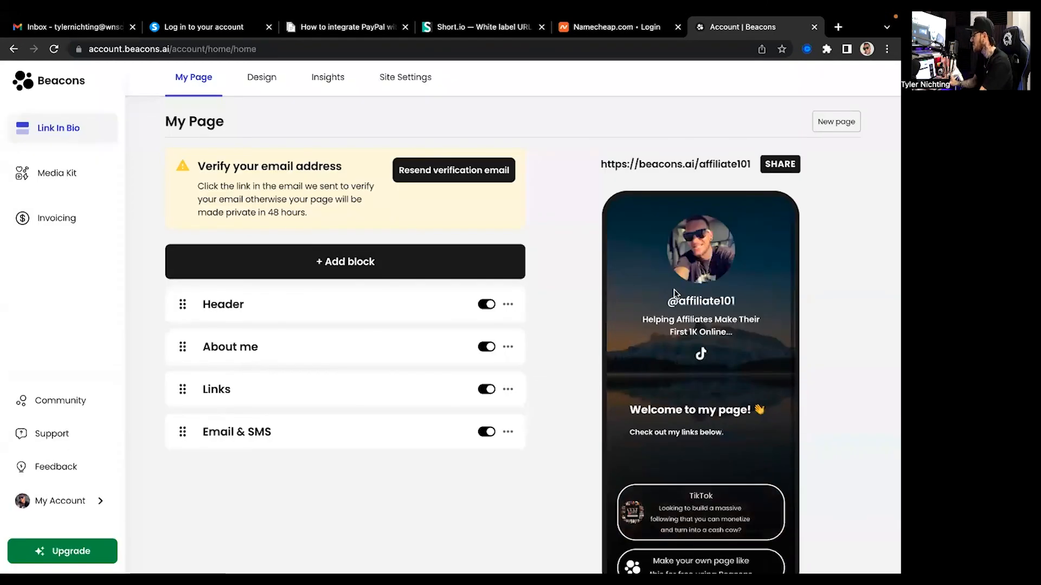